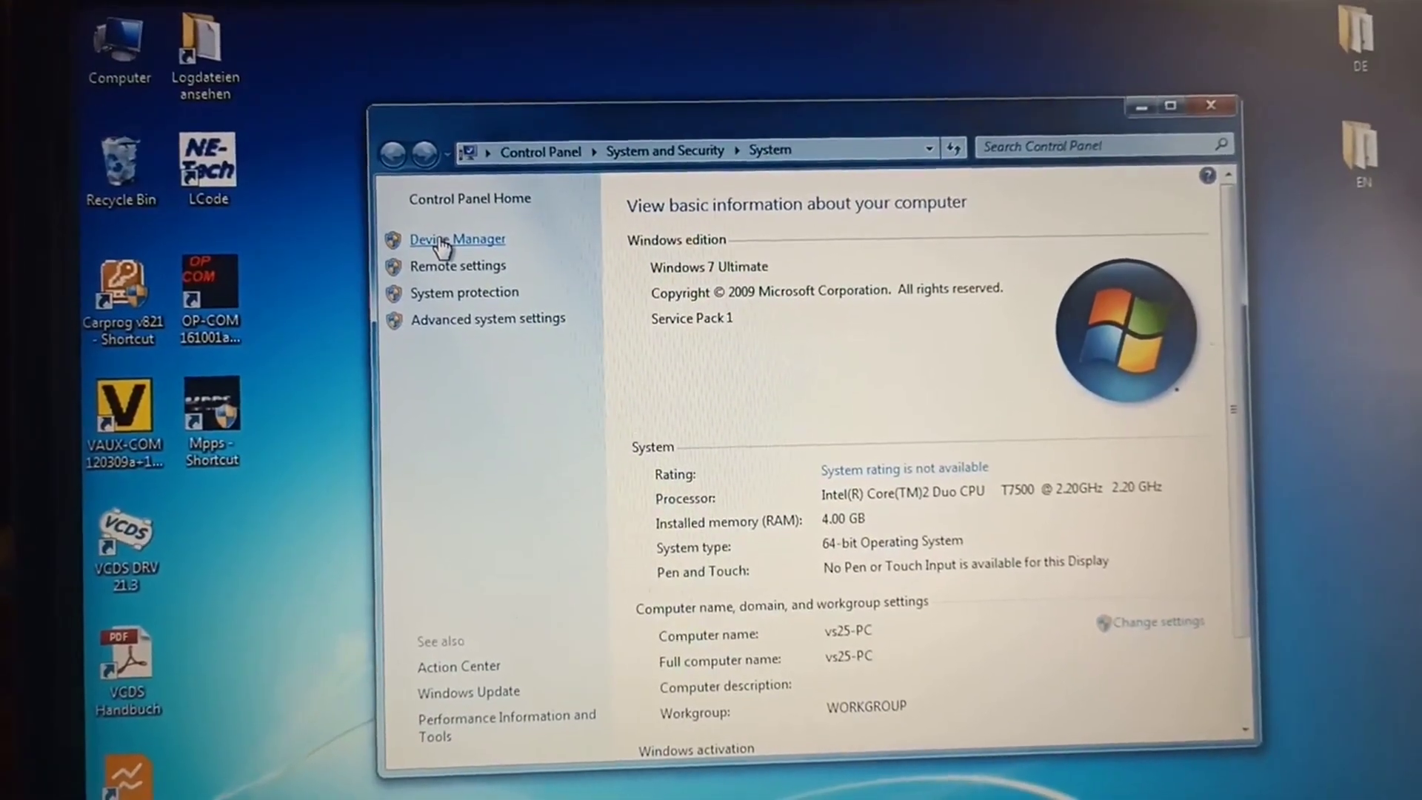
Step: Check Device Manager's USB controllers list for the OP-COM USB V2 Interface
{"action": "left_click", "coordinate": [457, 239]}
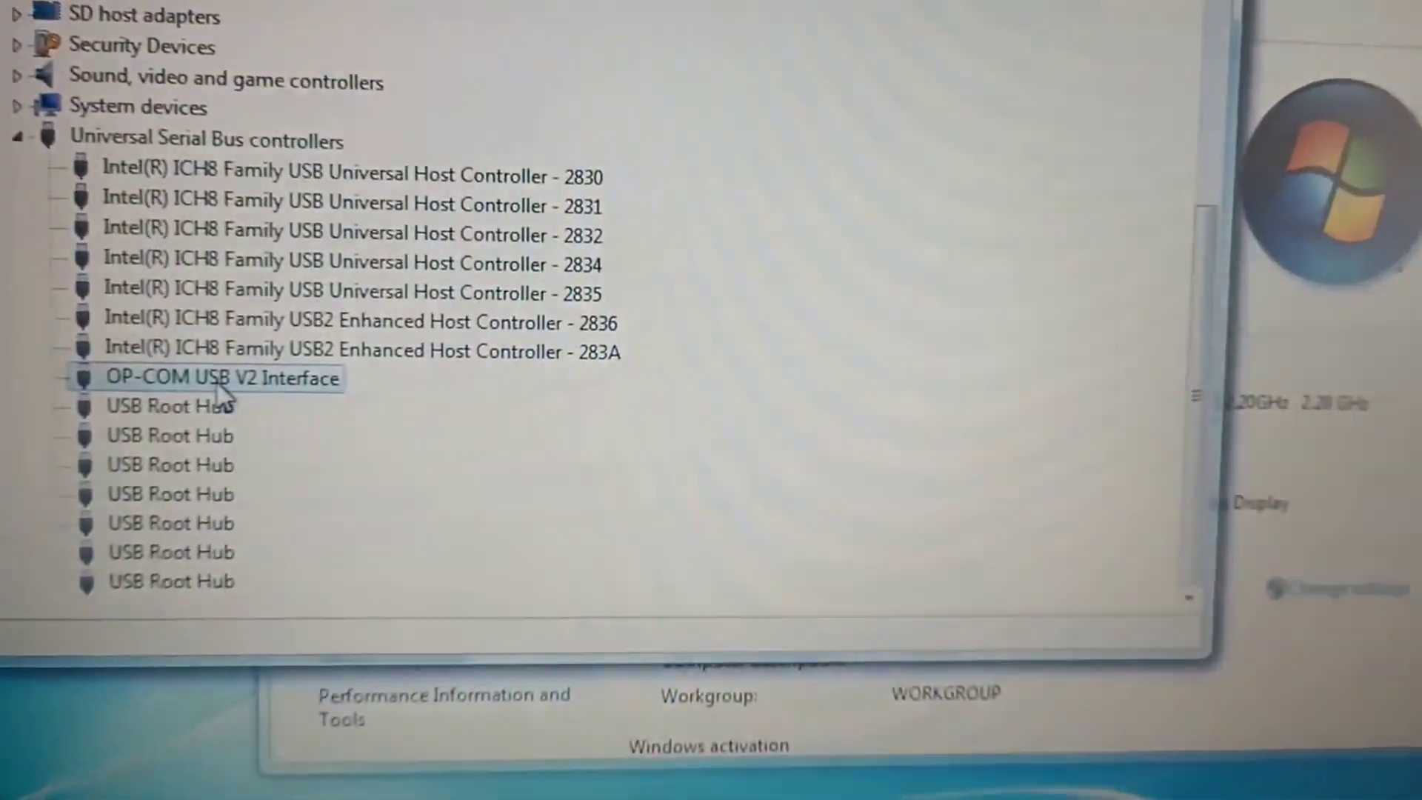
{"action": "scroll", "scroll_direction": "down", "scroll_amount": 3}
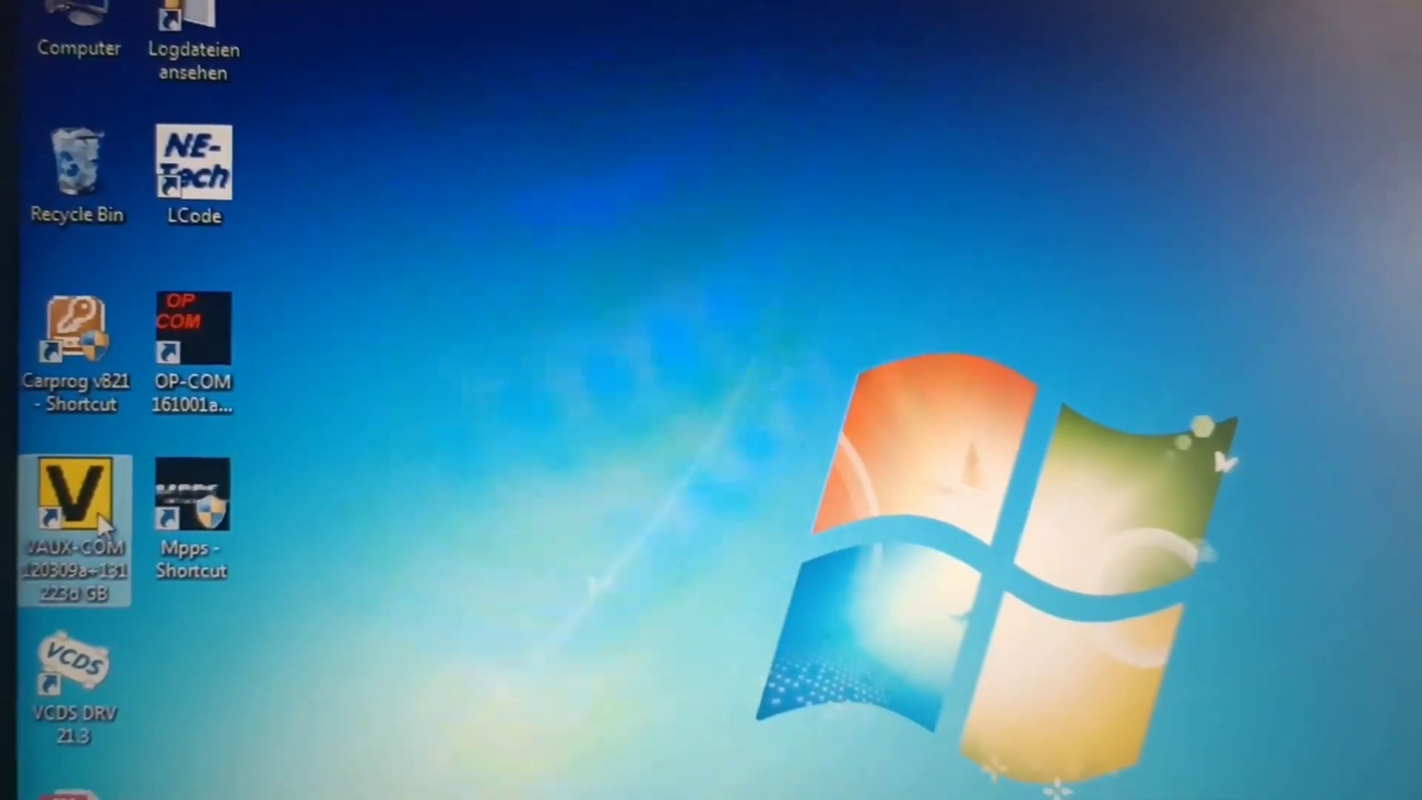
Step: Run the VAUX-COM desktop shortcut as administrator, approving the User Account Control prompt
{"action": "right_click", "coordinate": [74, 494]}
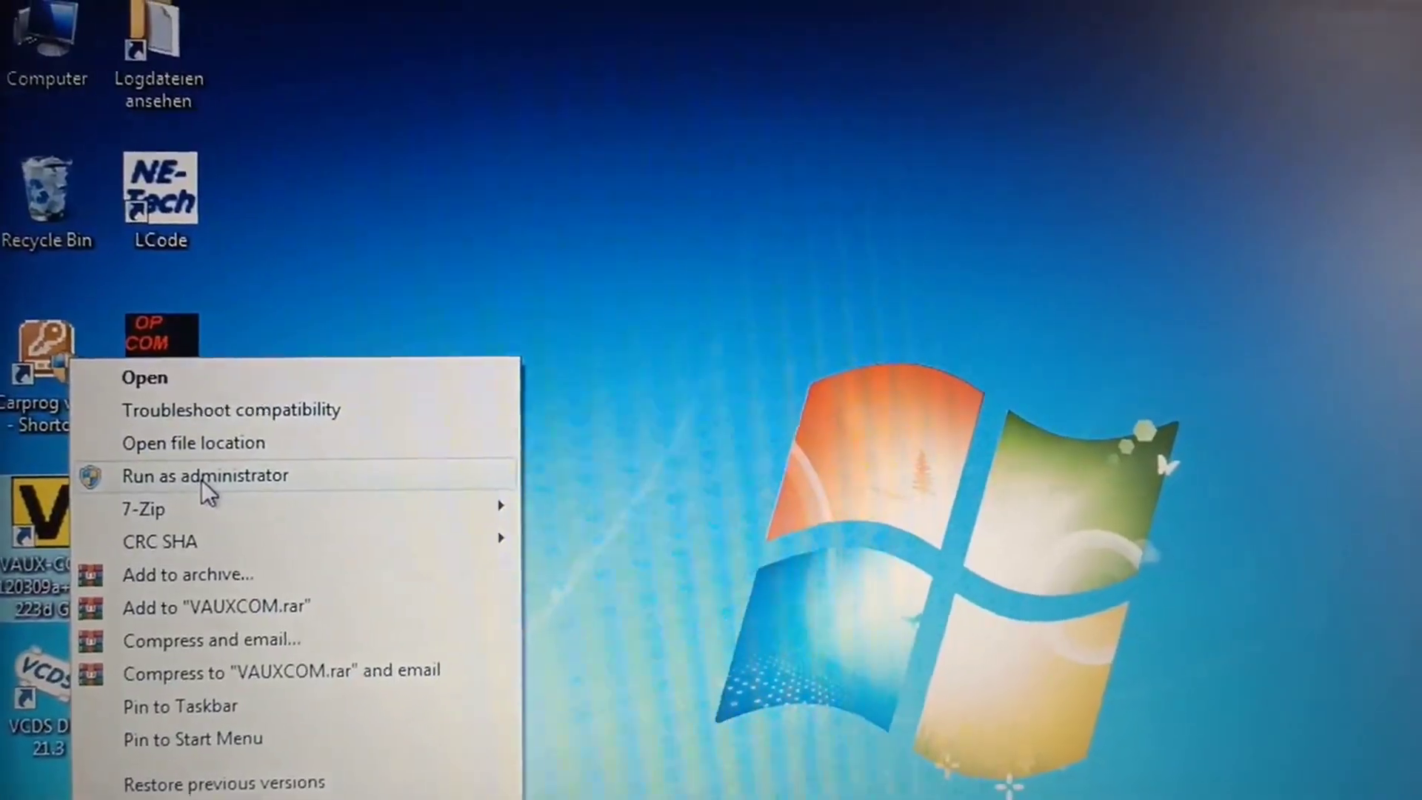
{"action": "left_click", "coordinate": [206, 475]}
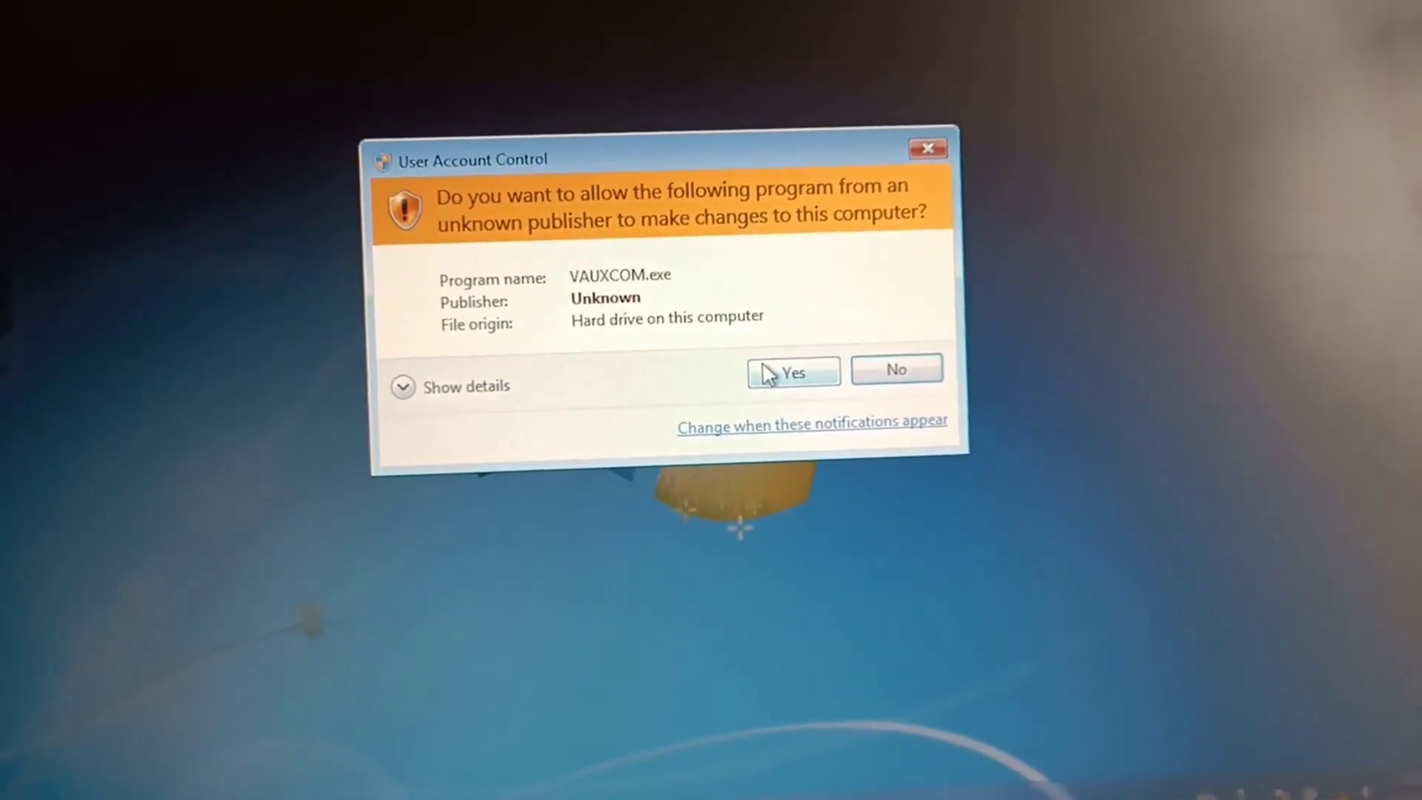
{"action": "left_click", "coordinate": [791, 372]}
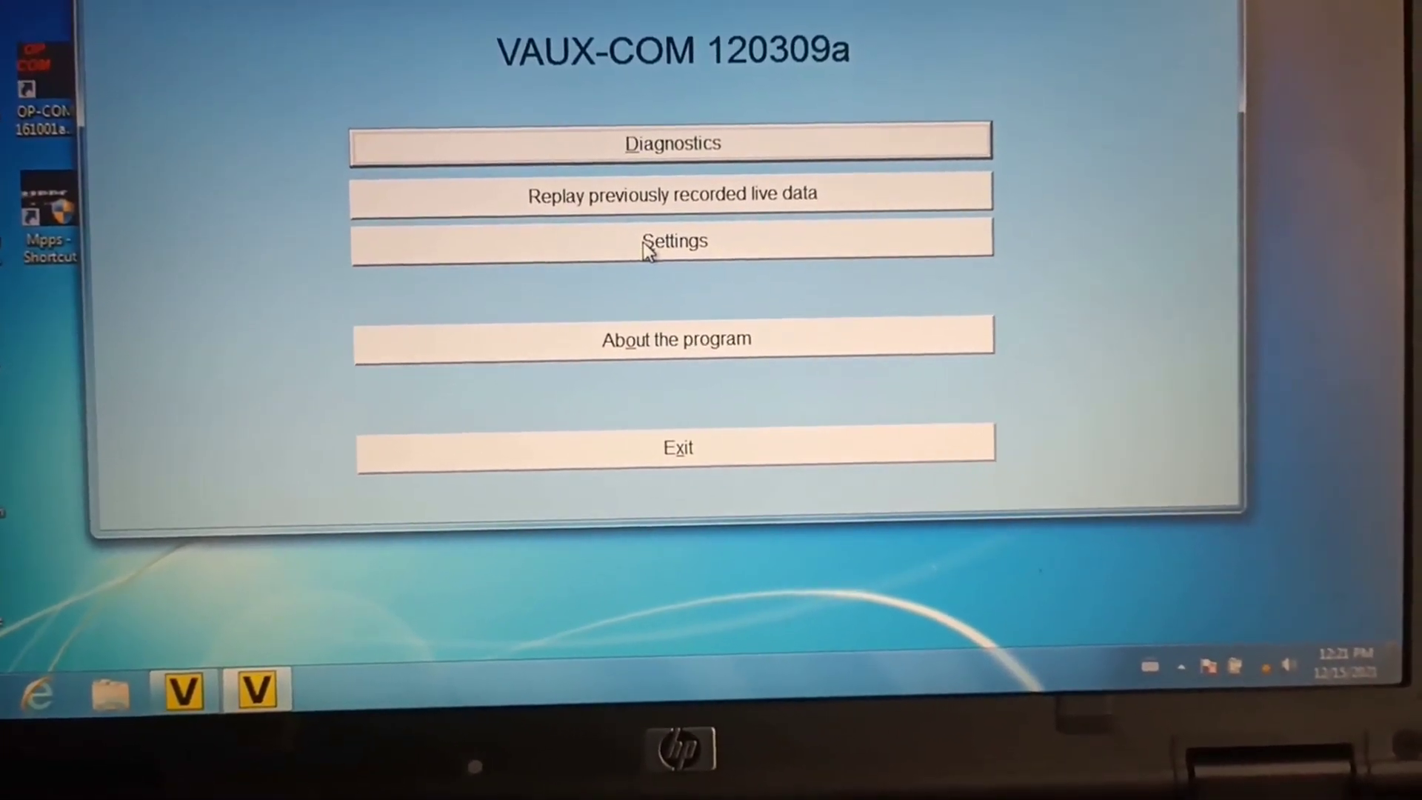
Step: Open VAUX-COM Settings and run Test interface on the connected OP-COM
{"action": "left_click", "coordinate": [674, 240]}
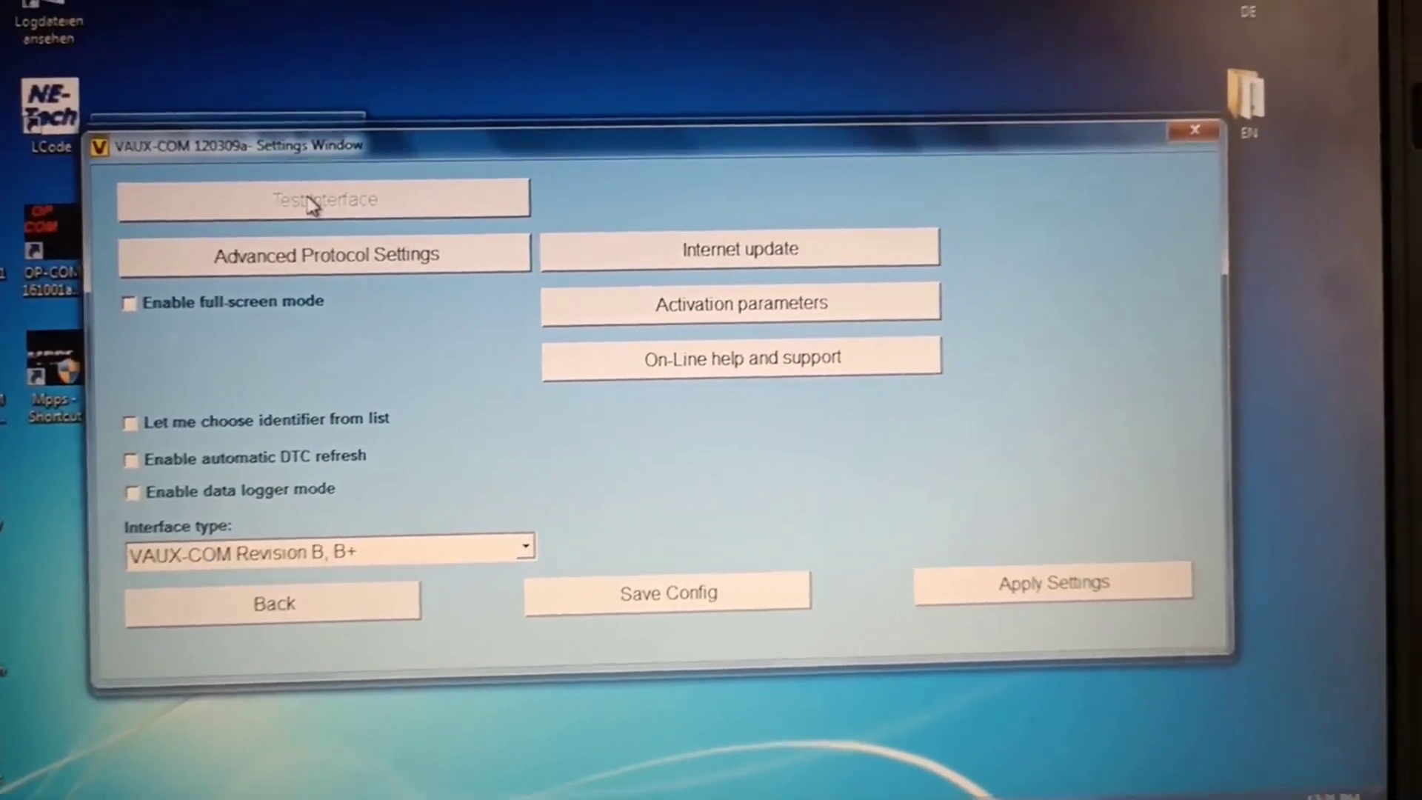
{"action": "left_click", "coordinate": [322, 199]}
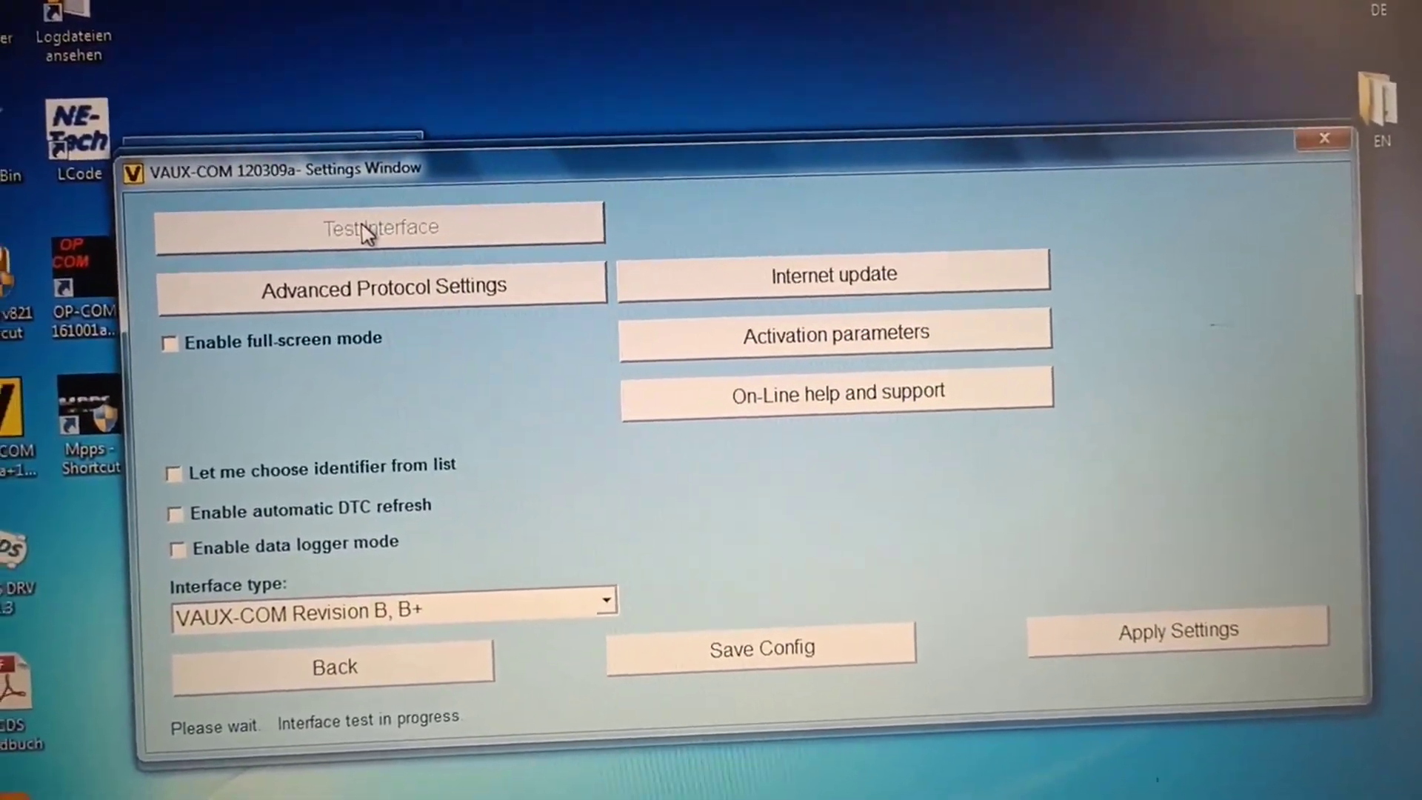
{"action": "left_click", "coordinate": [379, 224]}
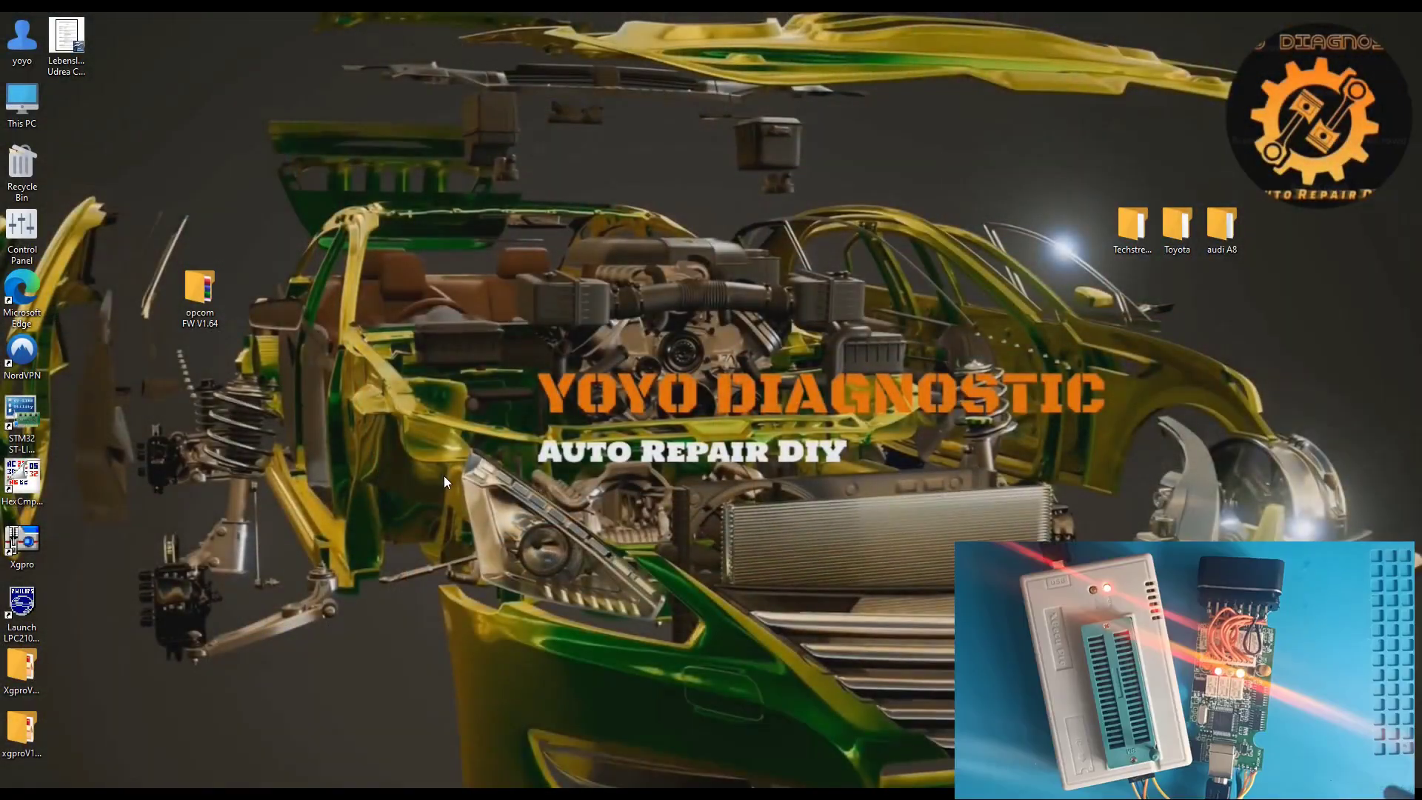
Step: Launch Xgpro with the PIC18F458, view its Device.Info wiring diagram, and open LOAD
{"action": "left_click", "coordinate": [21, 544]}
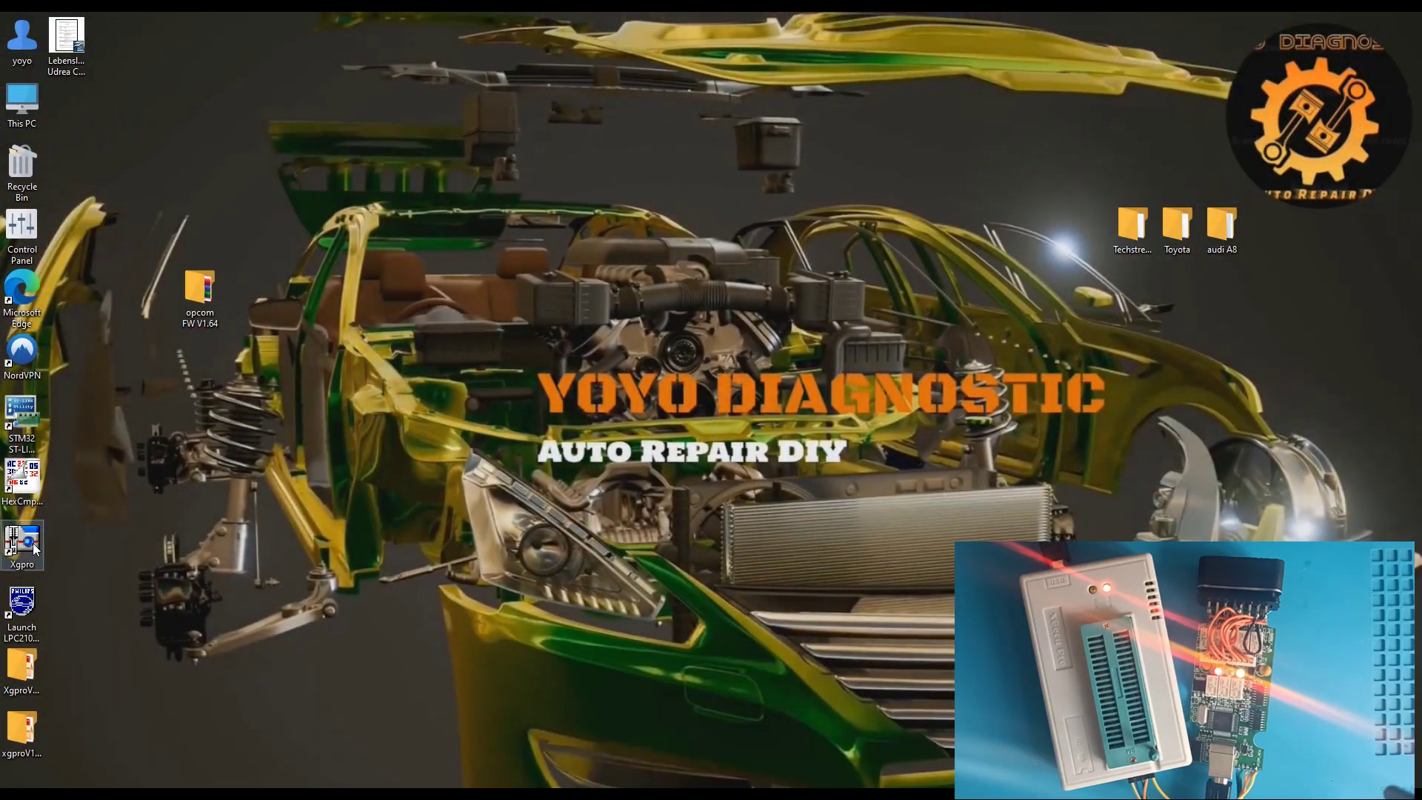
{"action": "double_click", "coordinate": [22, 544]}
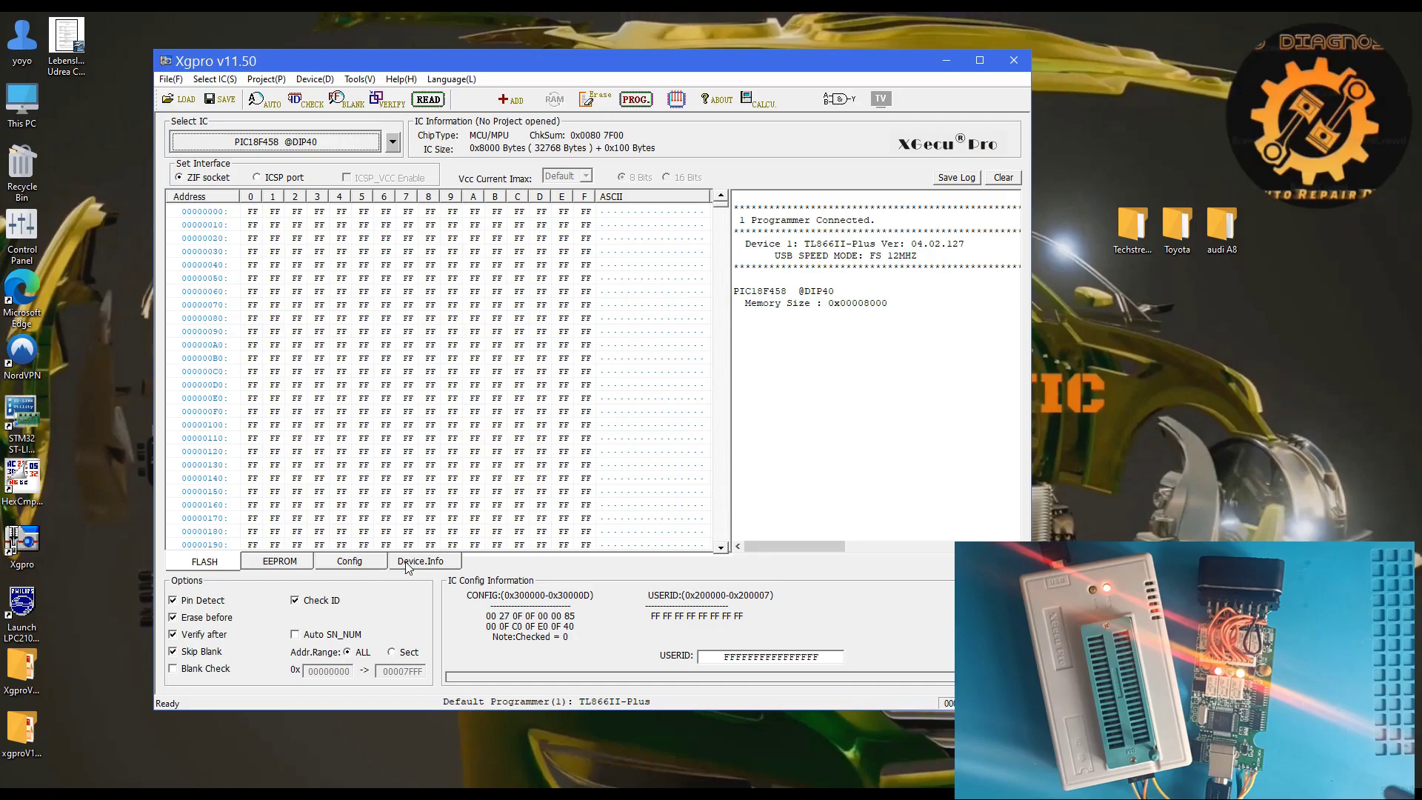
{"action": "left_click", "coordinate": [422, 560]}
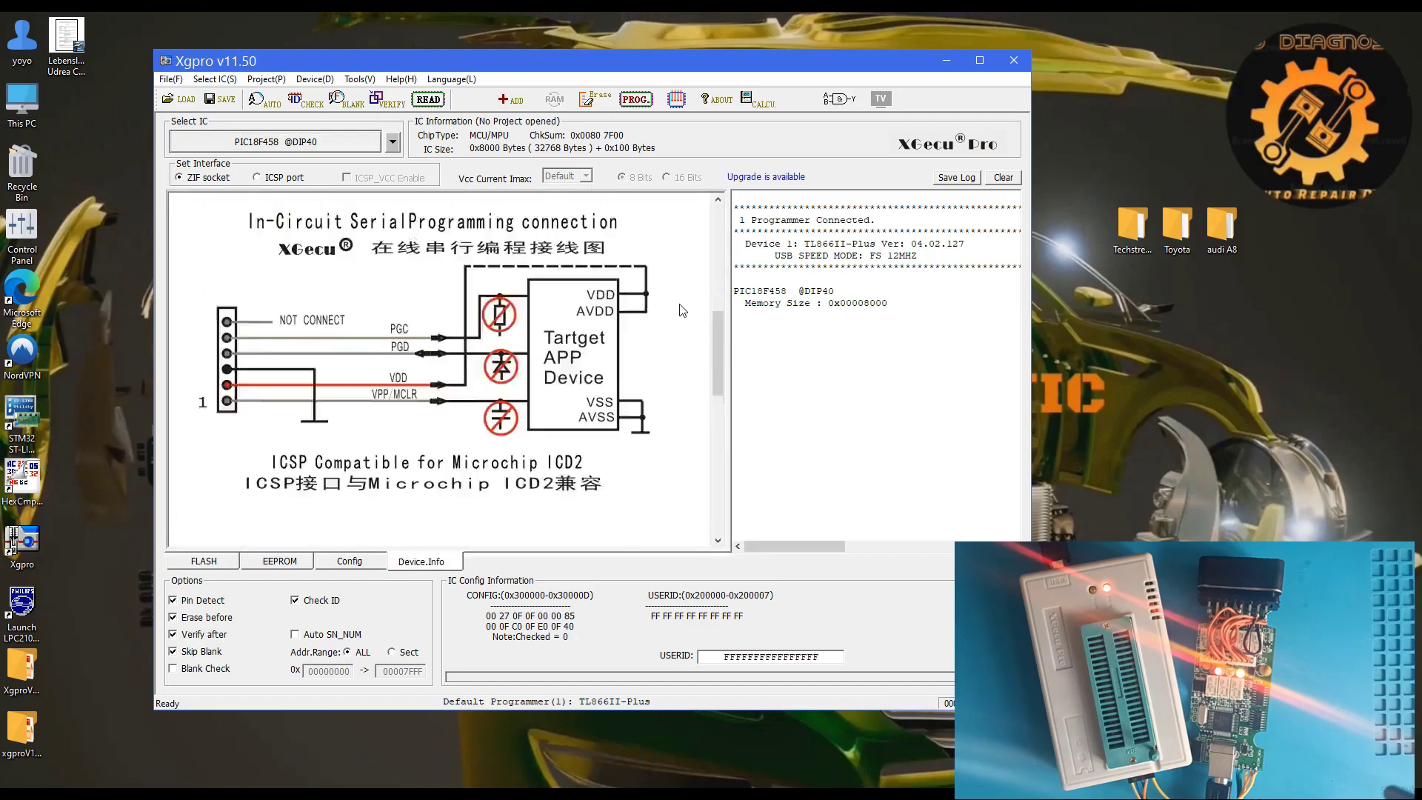
{"action": "mouse_move", "coordinate": [343, 540]}
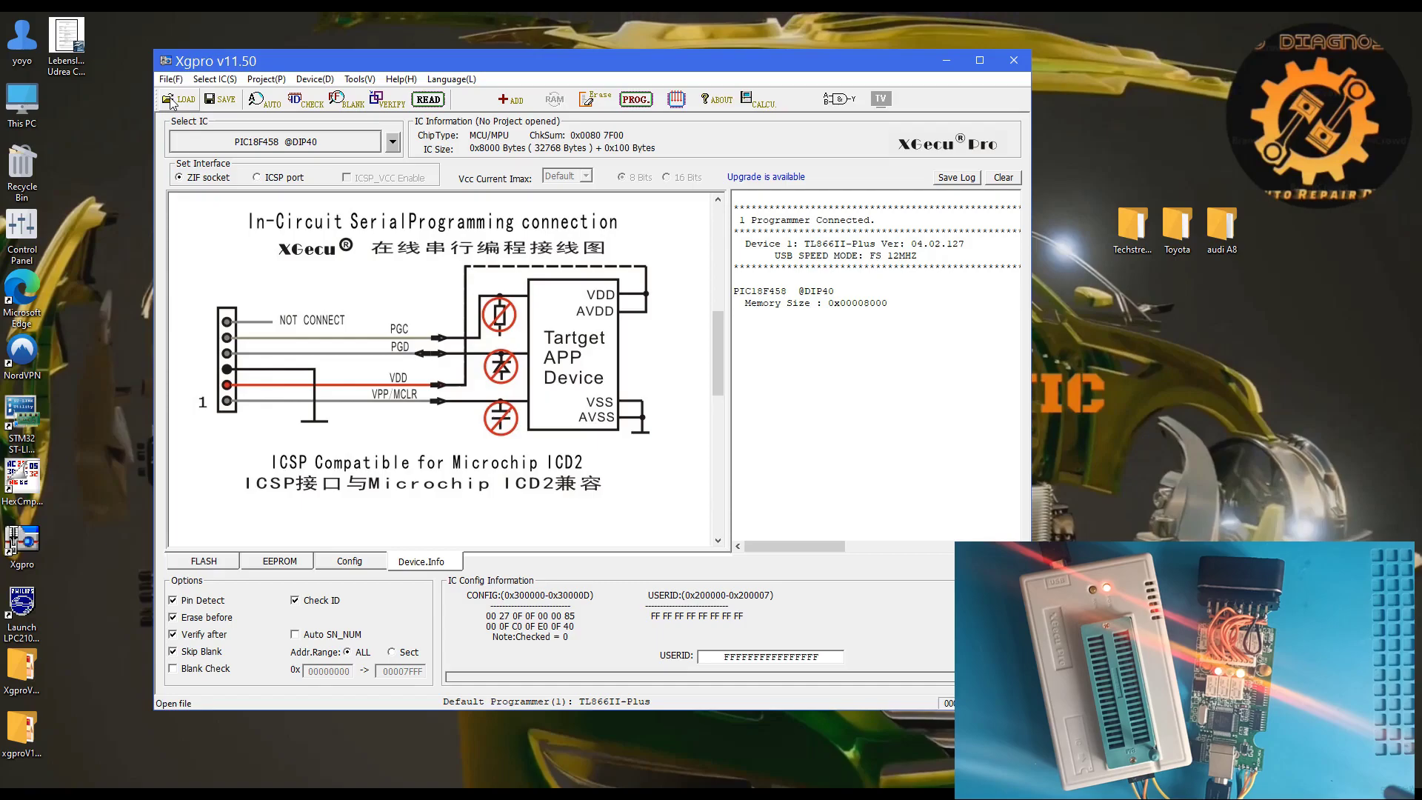
{"action": "left_click", "coordinate": [178, 100]}
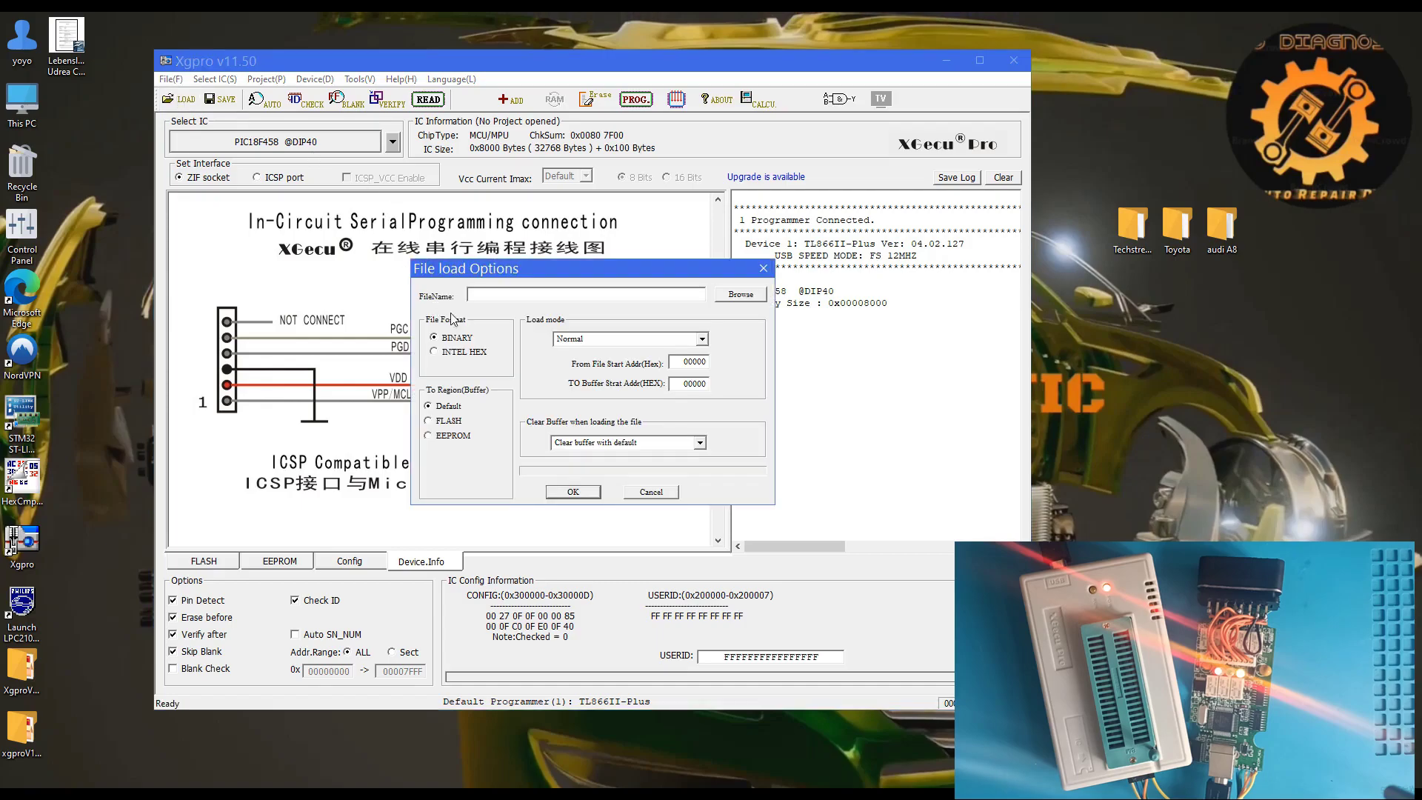
Step: Load Firmwarefiles\FW 1.59 Bootloader.hex into the buffer as BINARY data
{"action": "left_click", "coordinate": [739, 295]}
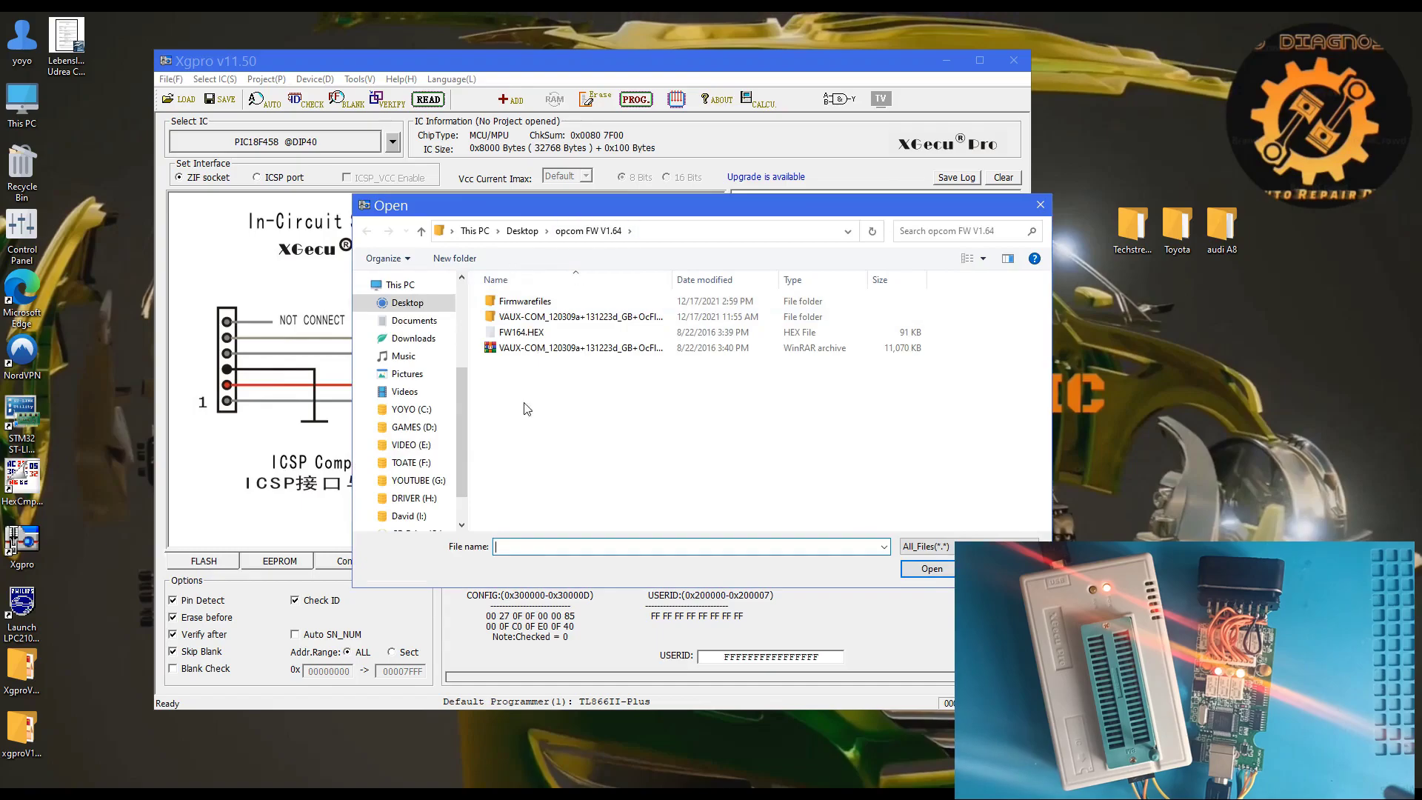
{"action": "left_click", "coordinate": [521, 332]}
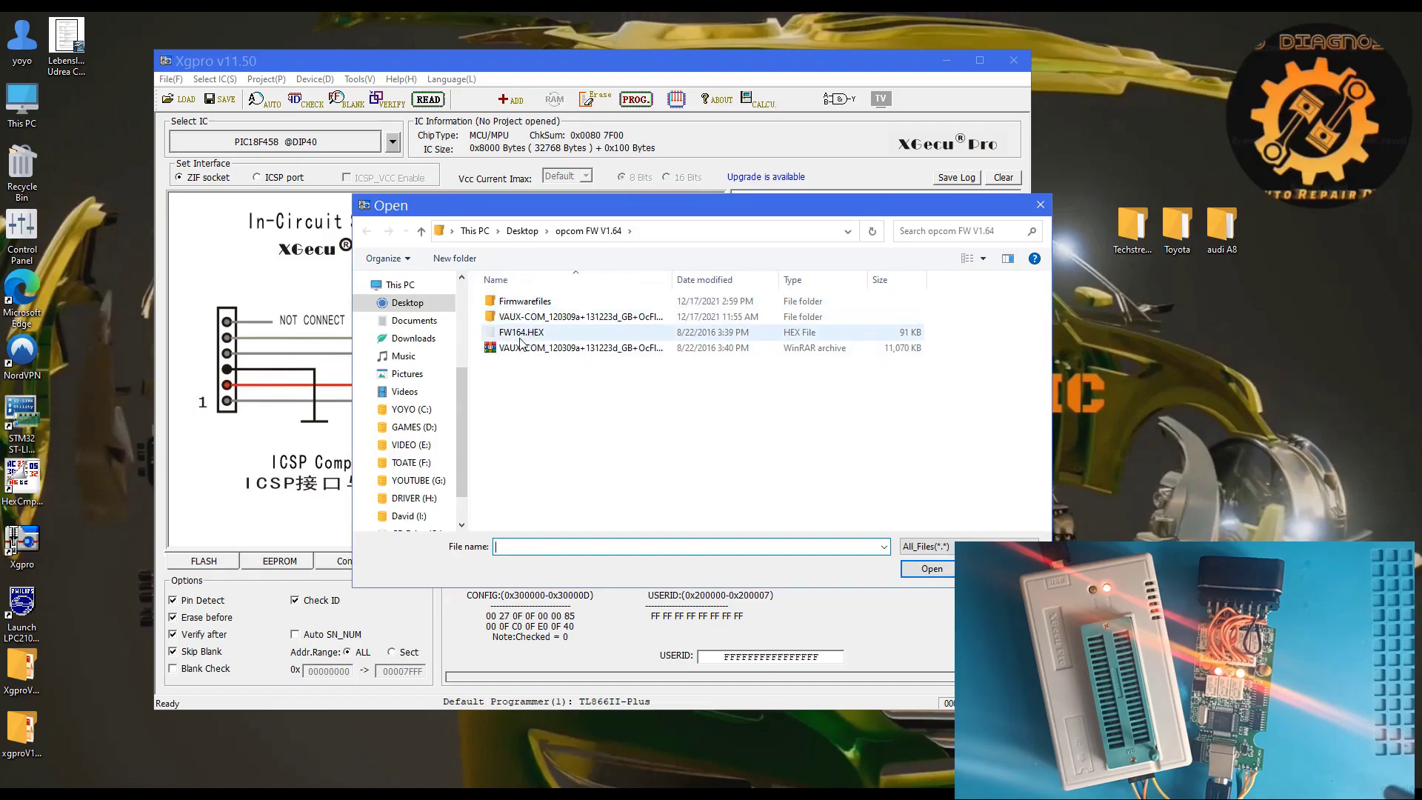
{"action": "mouse_move", "coordinate": [520, 332]}
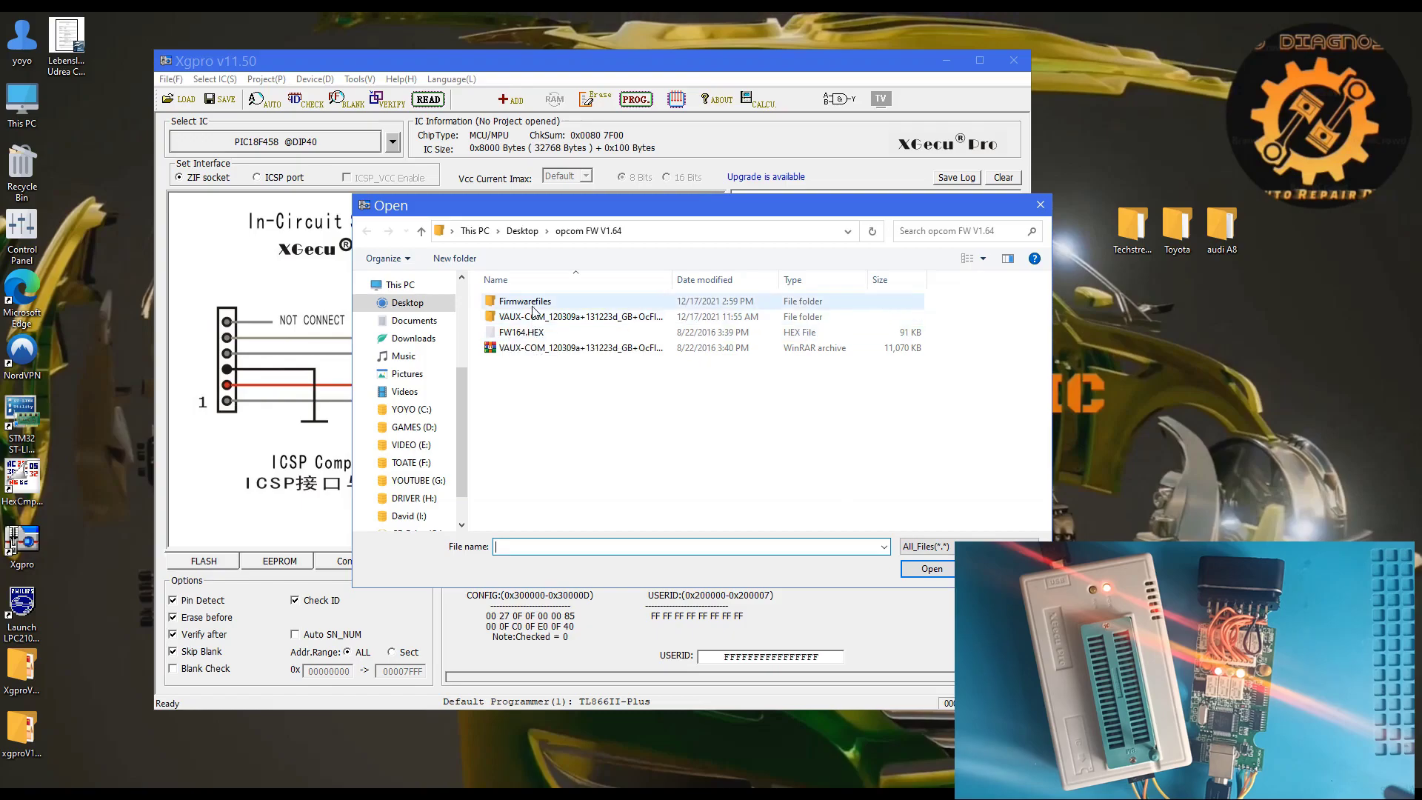
{"action": "double_click", "coordinate": [524, 300]}
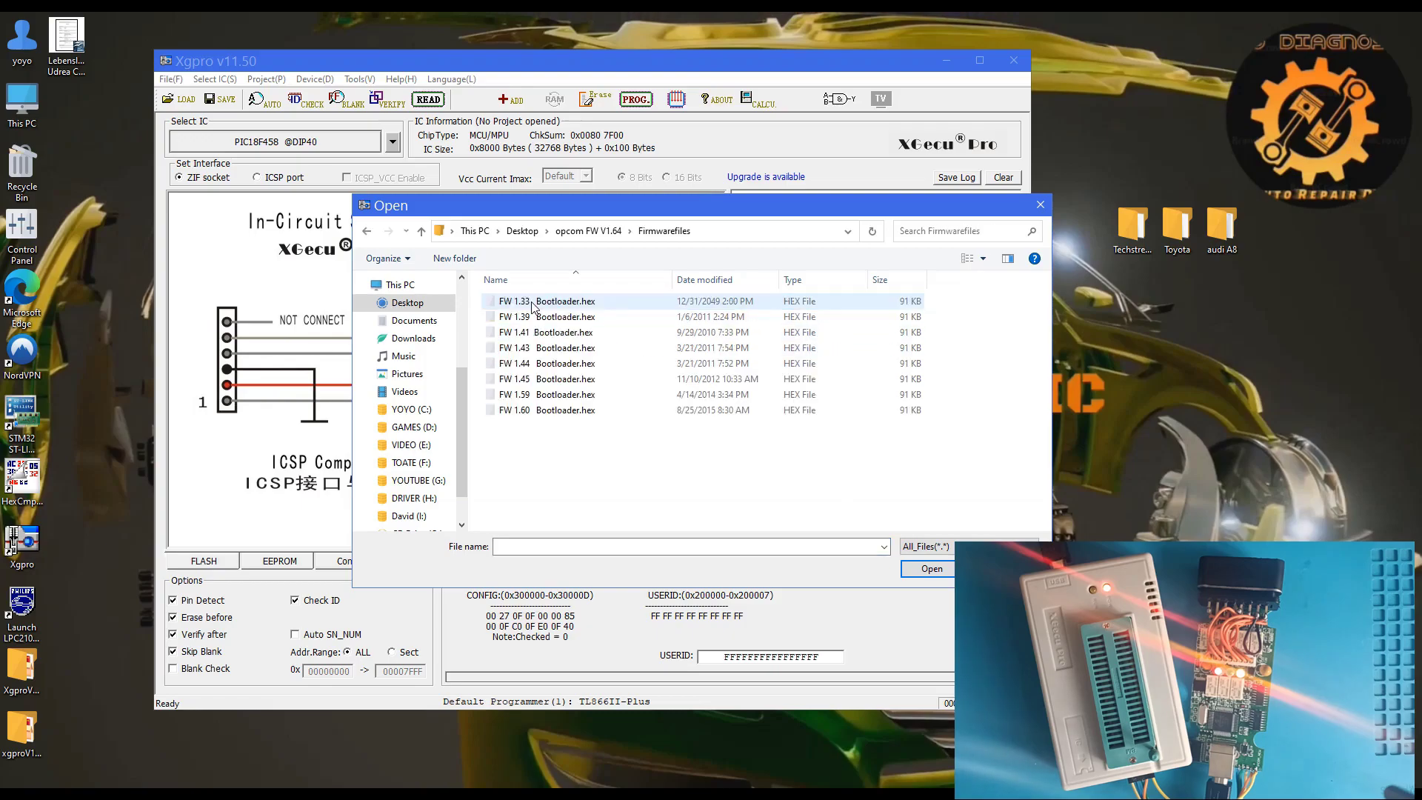
{"action": "left_click", "coordinate": [565, 410]}
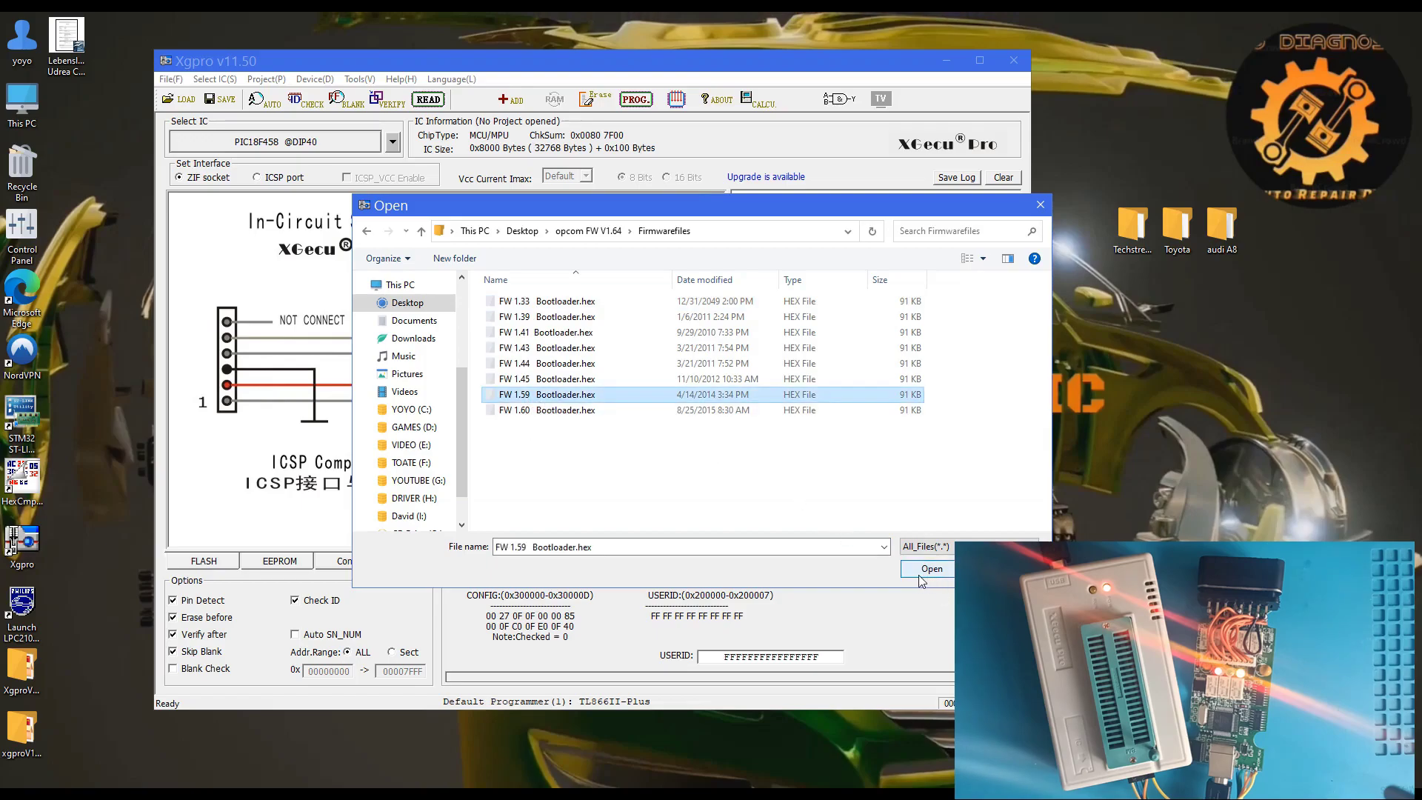
{"action": "left_click", "coordinate": [932, 569]}
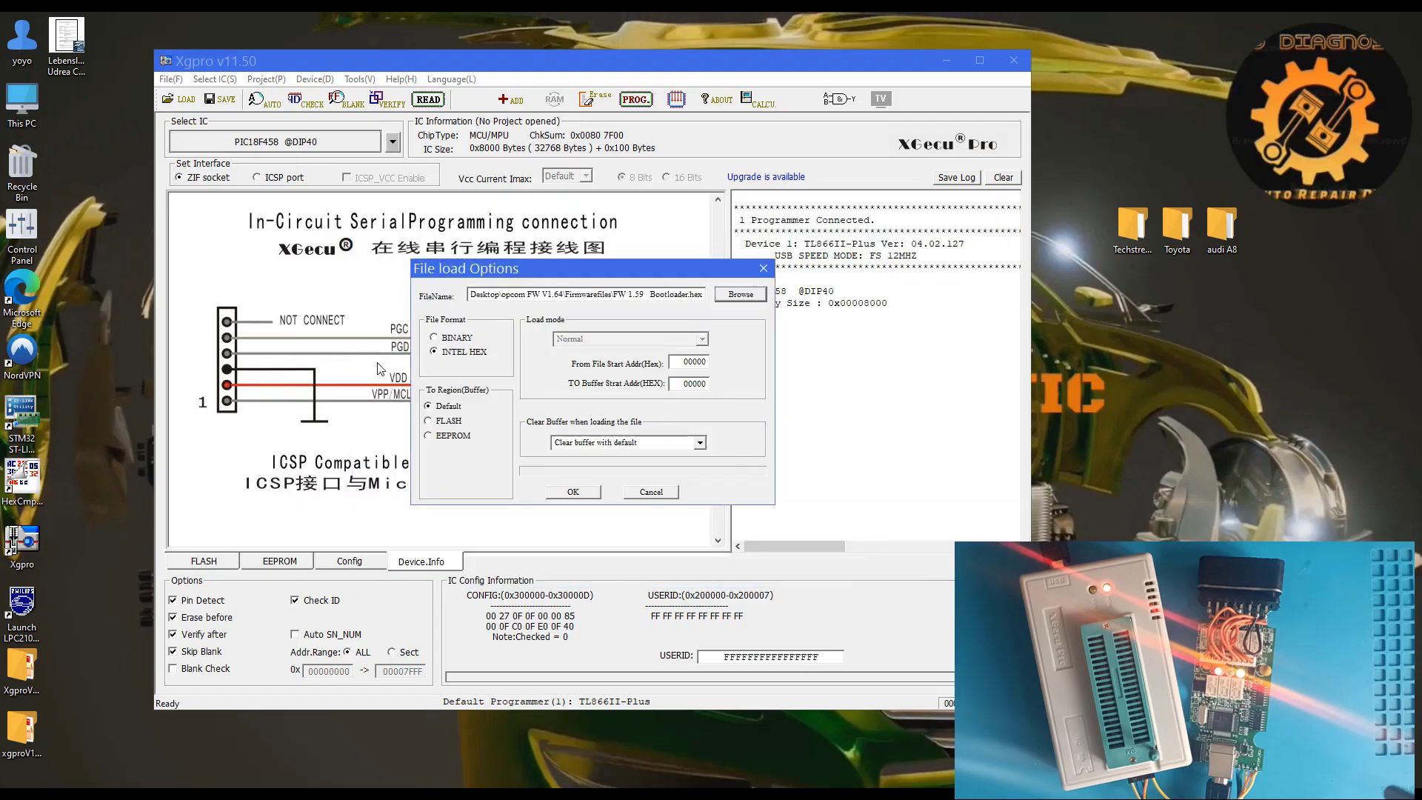
{"action": "left_click", "coordinate": [435, 338]}
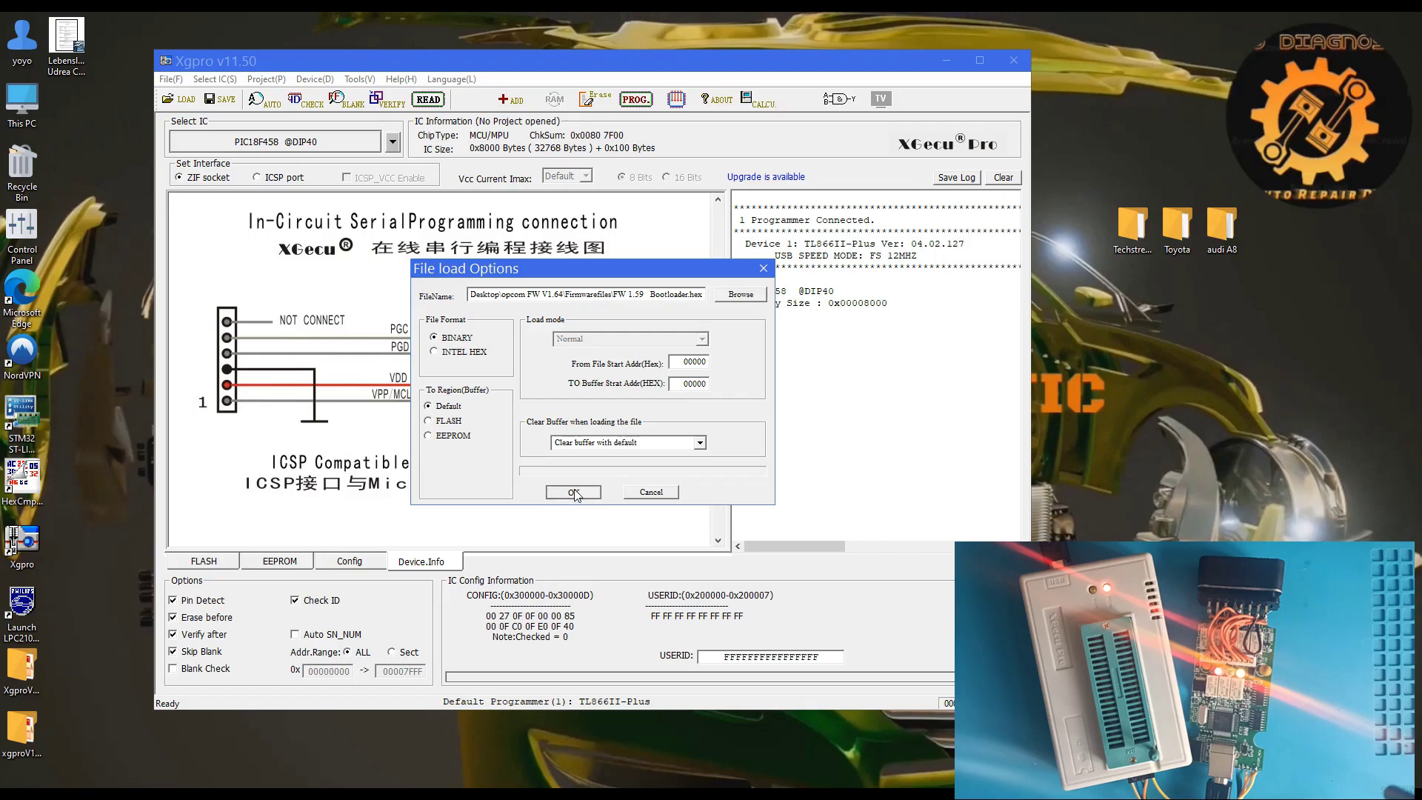
{"action": "left_click", "coordinate": [571, 492]}
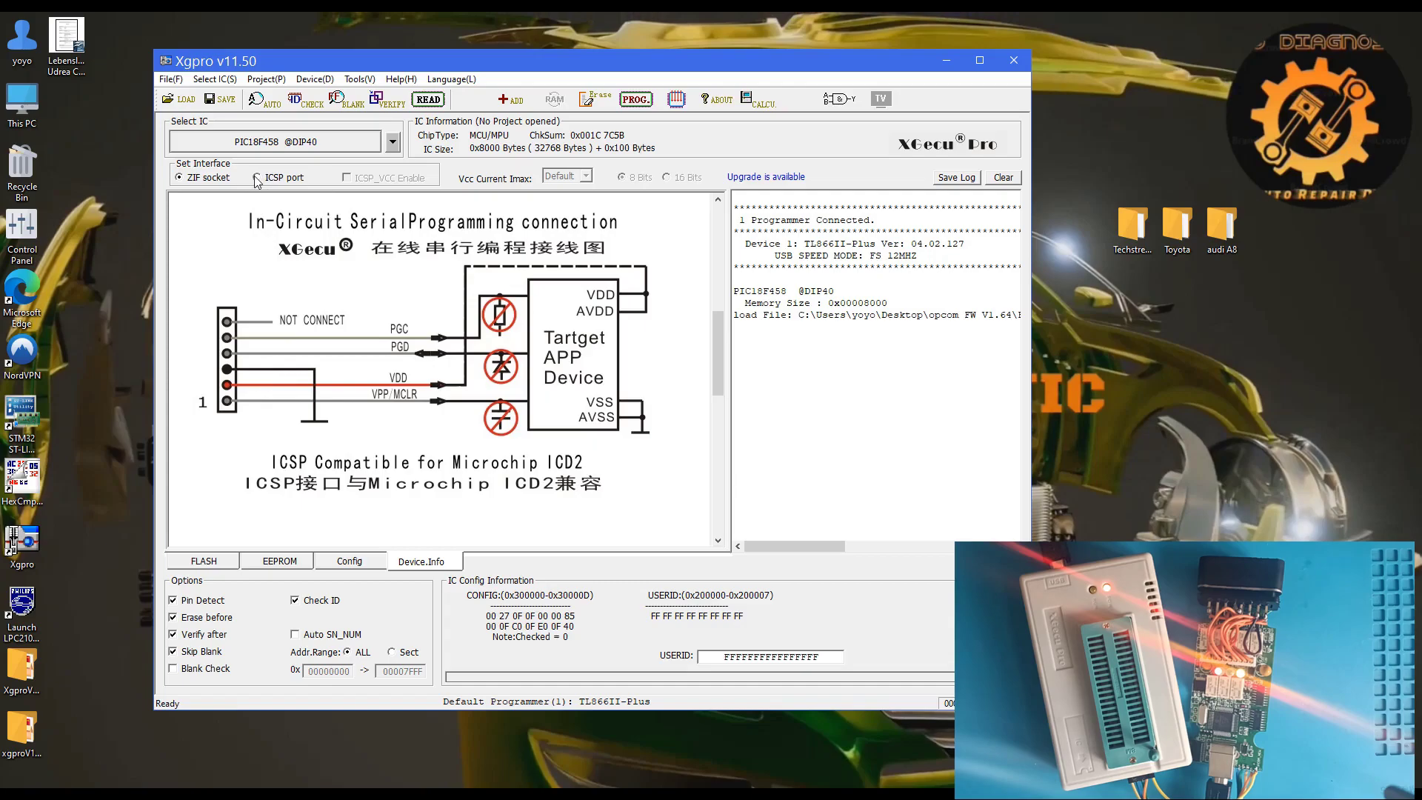
Step: Switch to the ICSP port with target power, then view the FLASH and Config tabs
{"action": "left_click", "coordinate": [258, 177]}
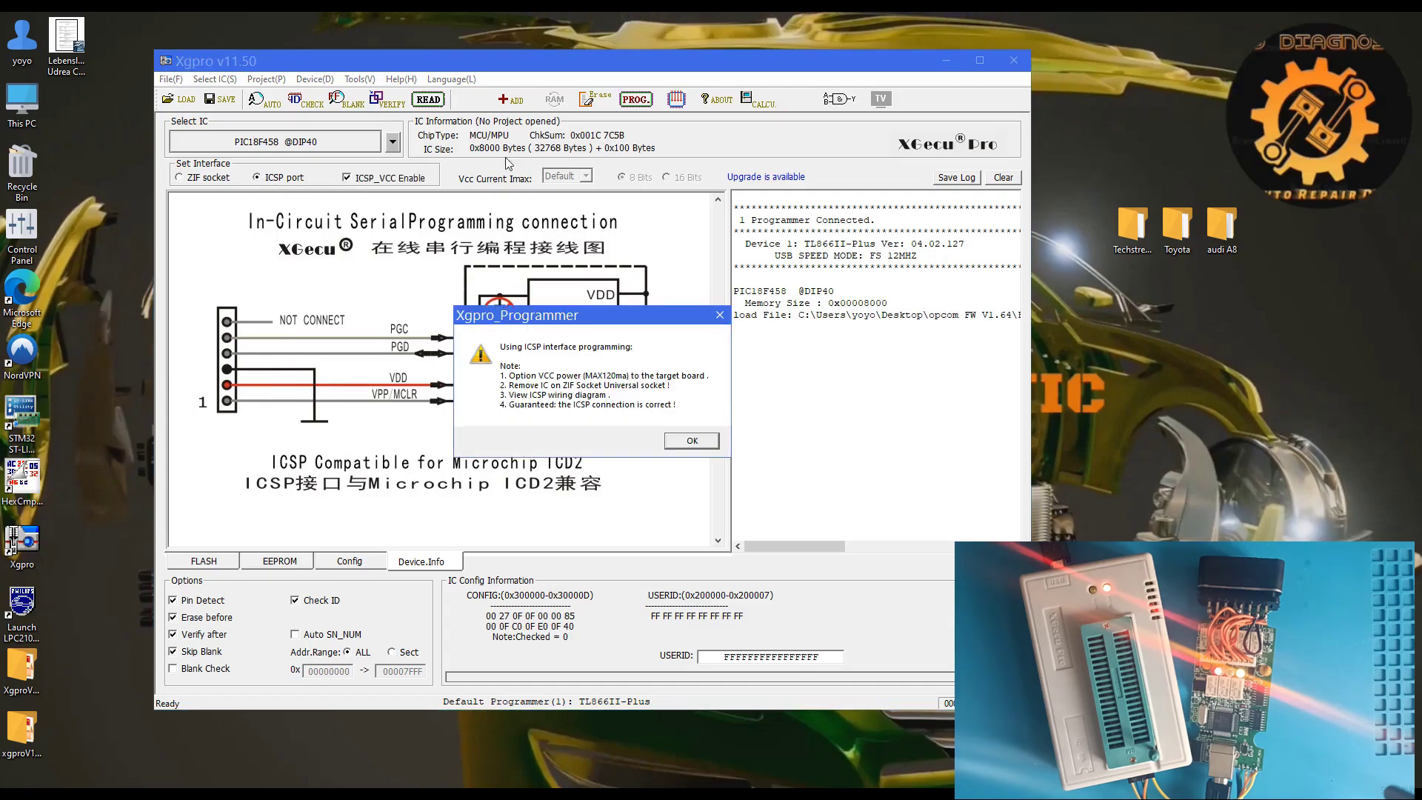
{"action": "mouse_move", "coordinate": [415, 188]}
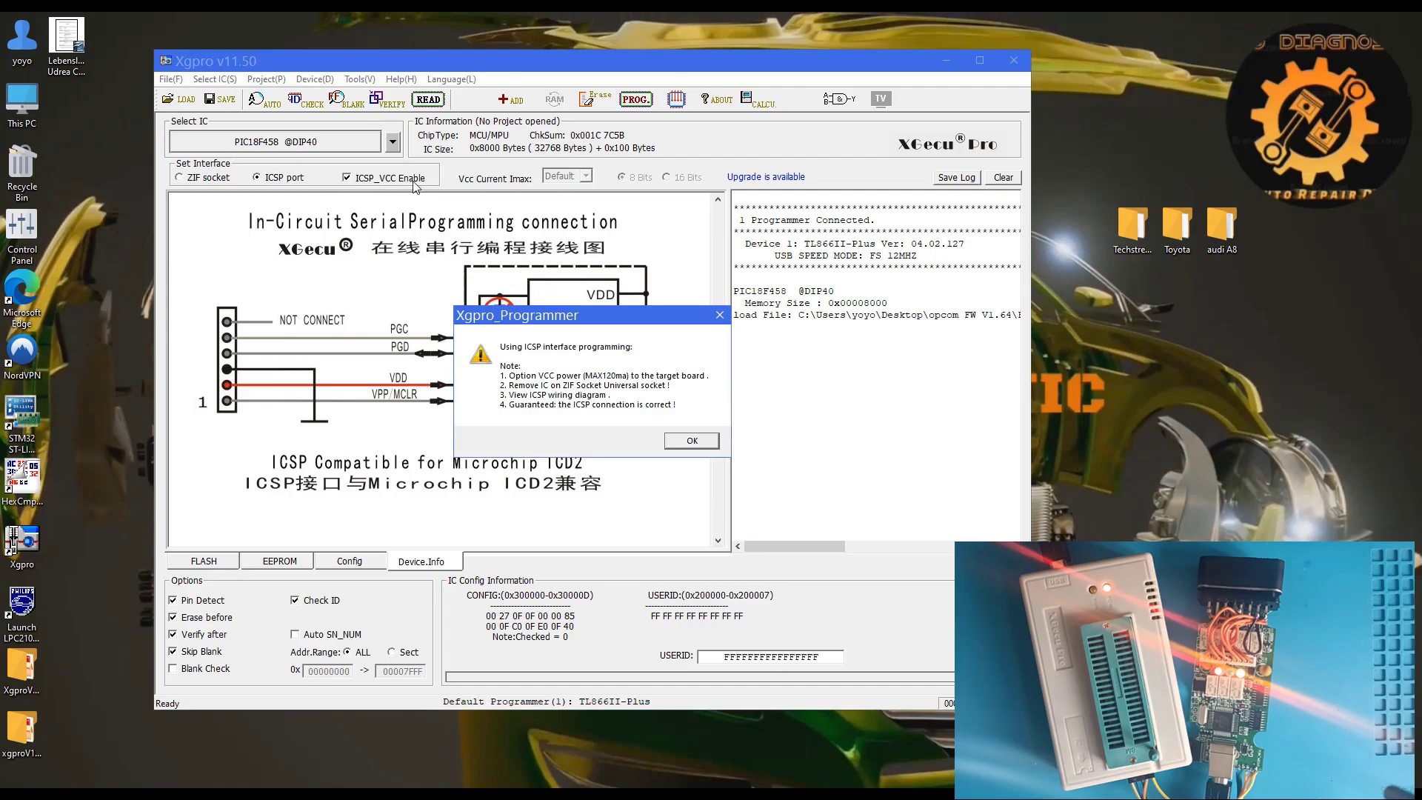
{"action": "left_click", "coordinate": [690, 440]}
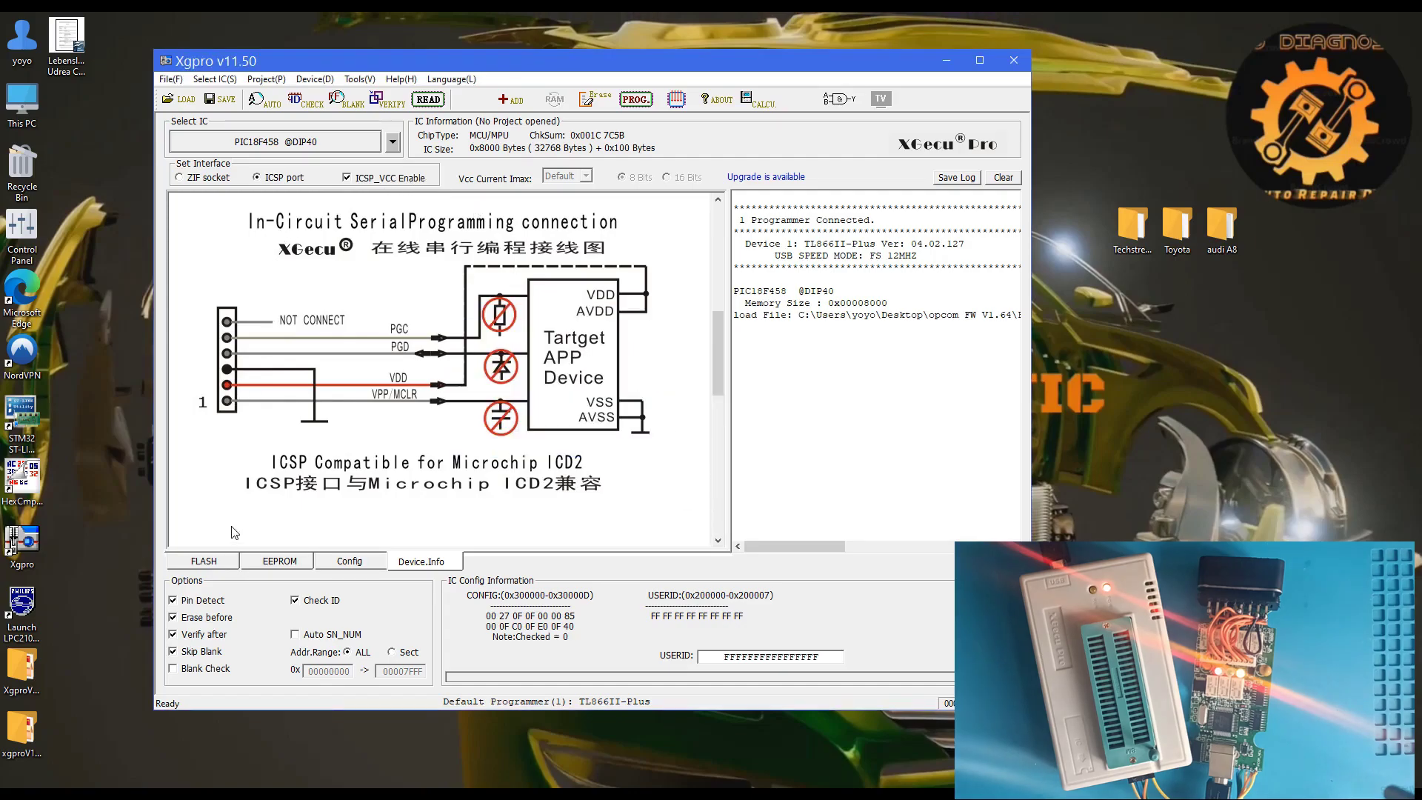
{"action": "left_click", "coordinate": [202, 561]}
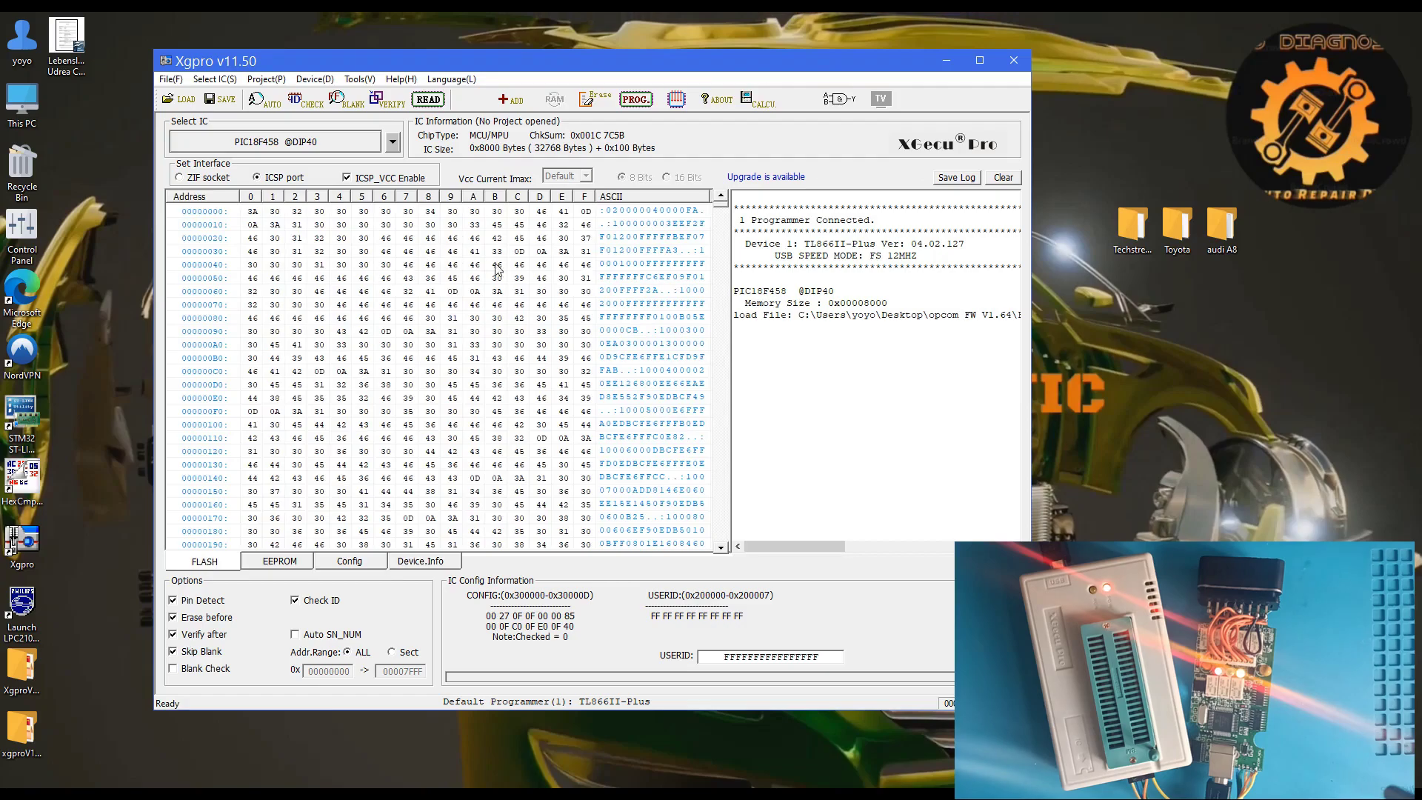
{"action": "mouse_move", "coordinate": [623, 275]}
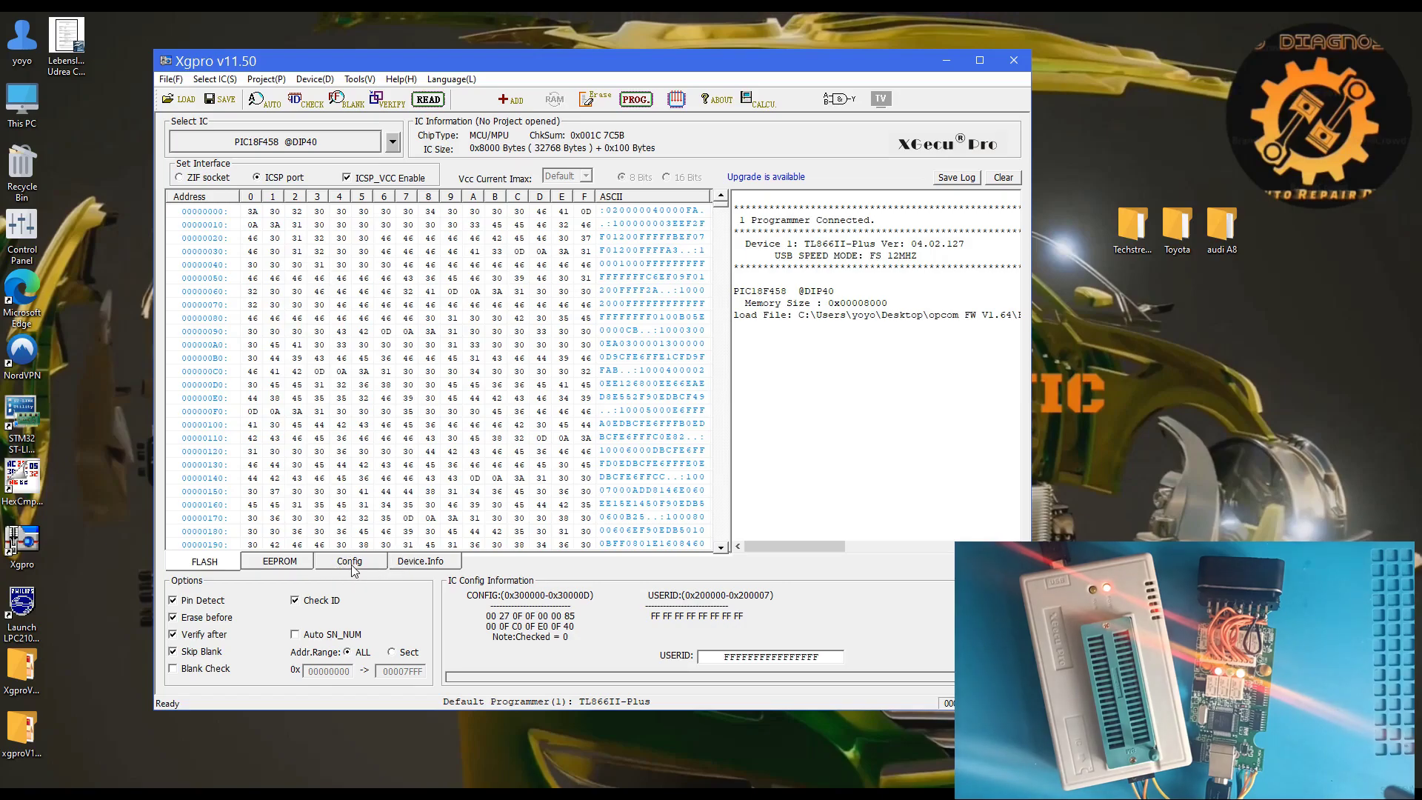
{"action": "left_click", "coordinate": [349, 560]}
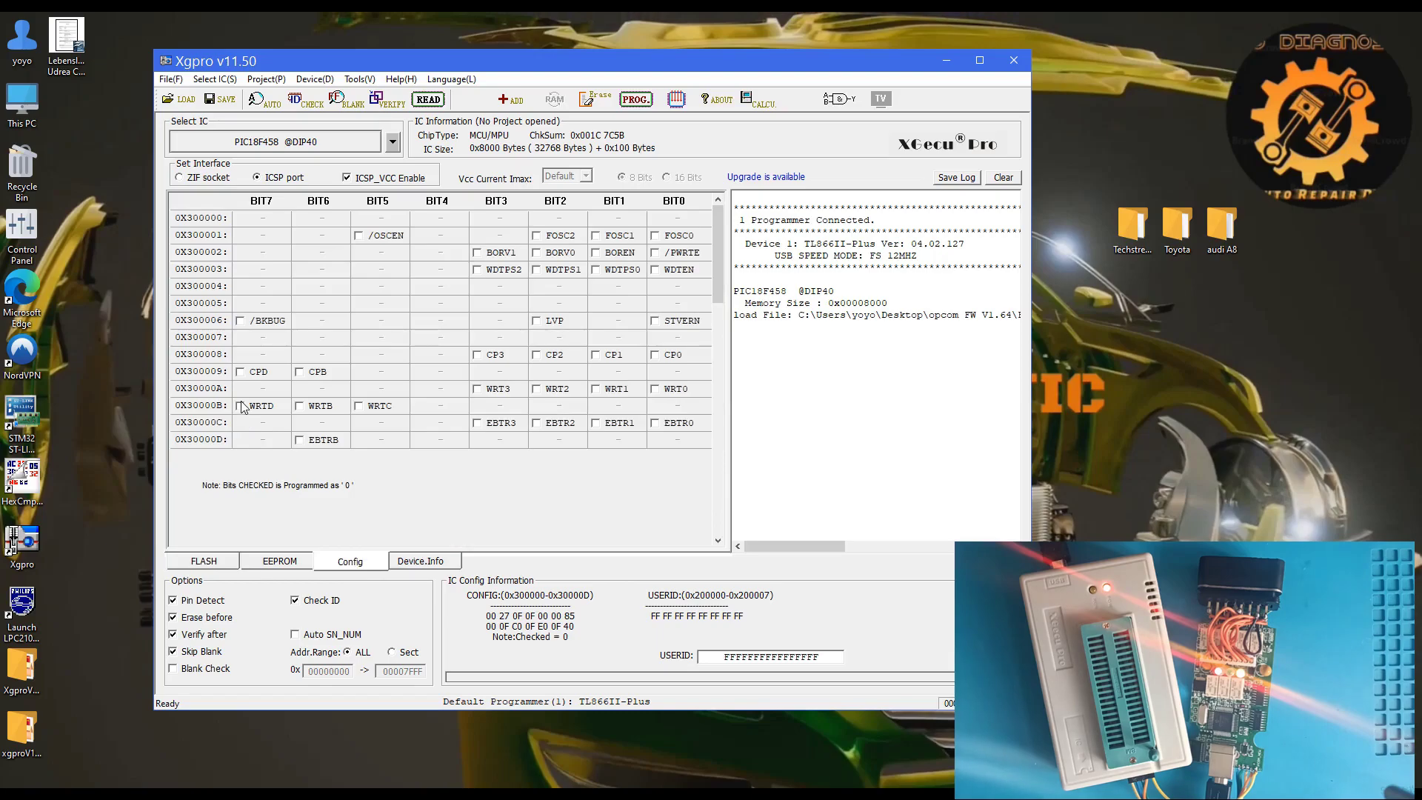
Step: Tick the FOSC0, /FWRTE, WRTD and WRTC configuration bits
{"action": "left_click", "coordinate": [655, 235]}
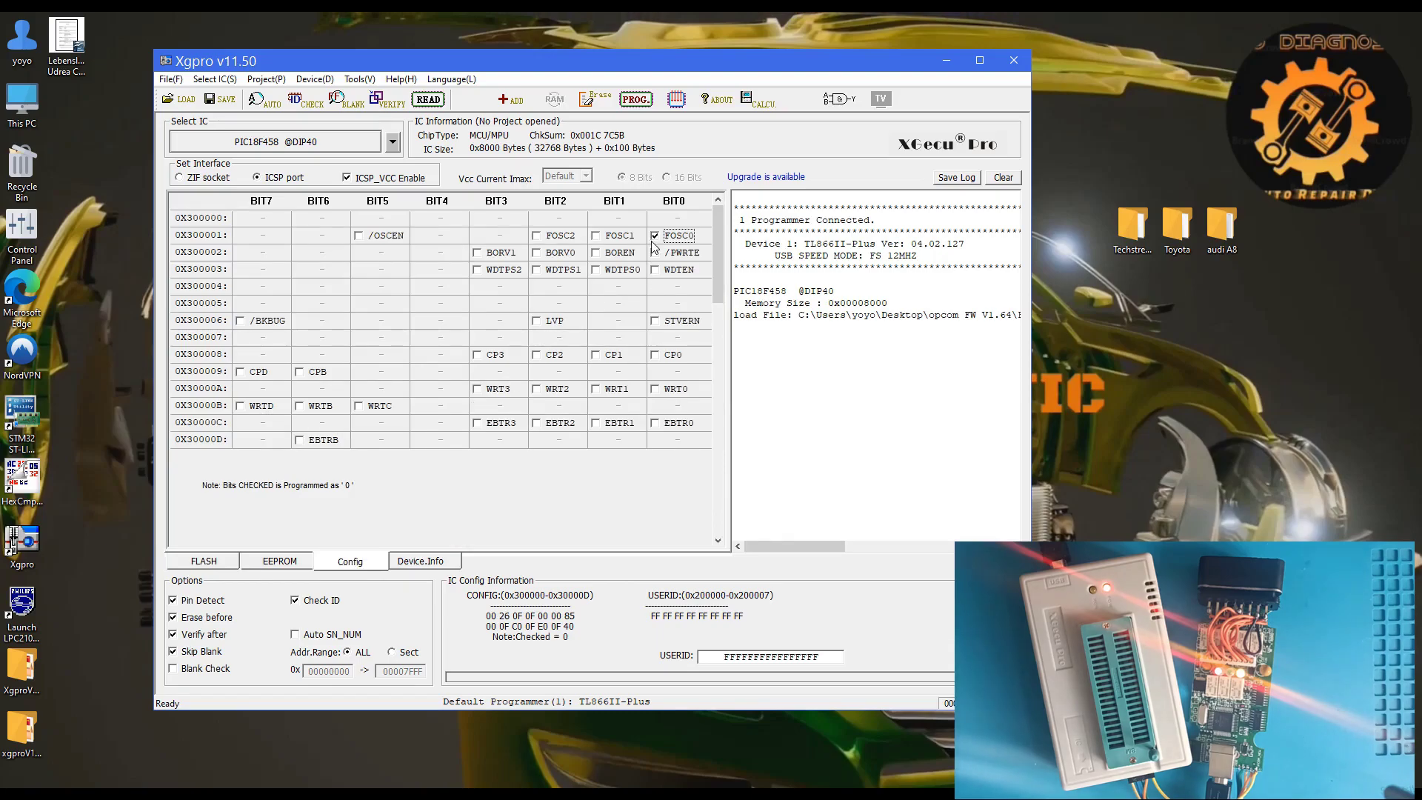
{"action": "left_click", "coordinate": [655, 270]}
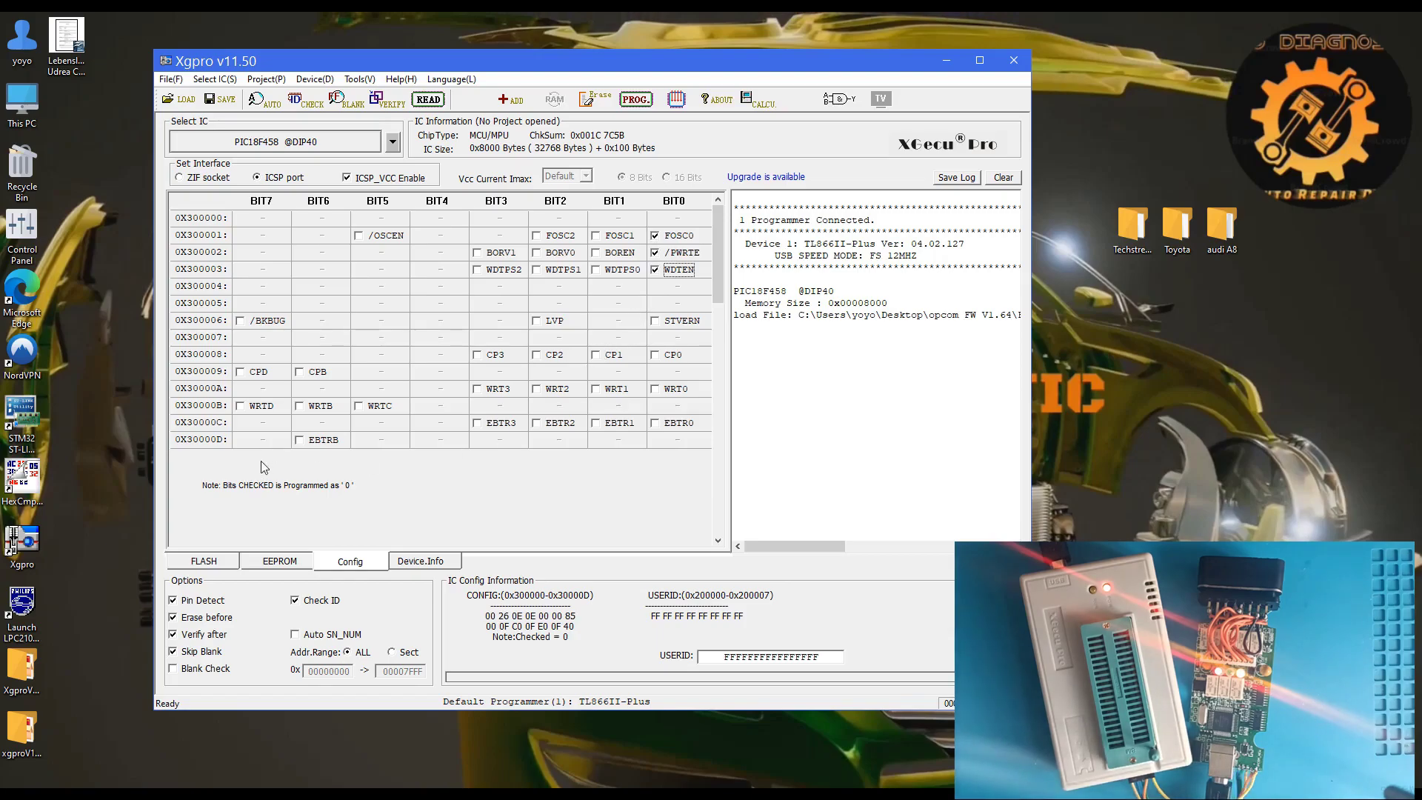
{"action": "left_click", "coordinate": [240, 405]}
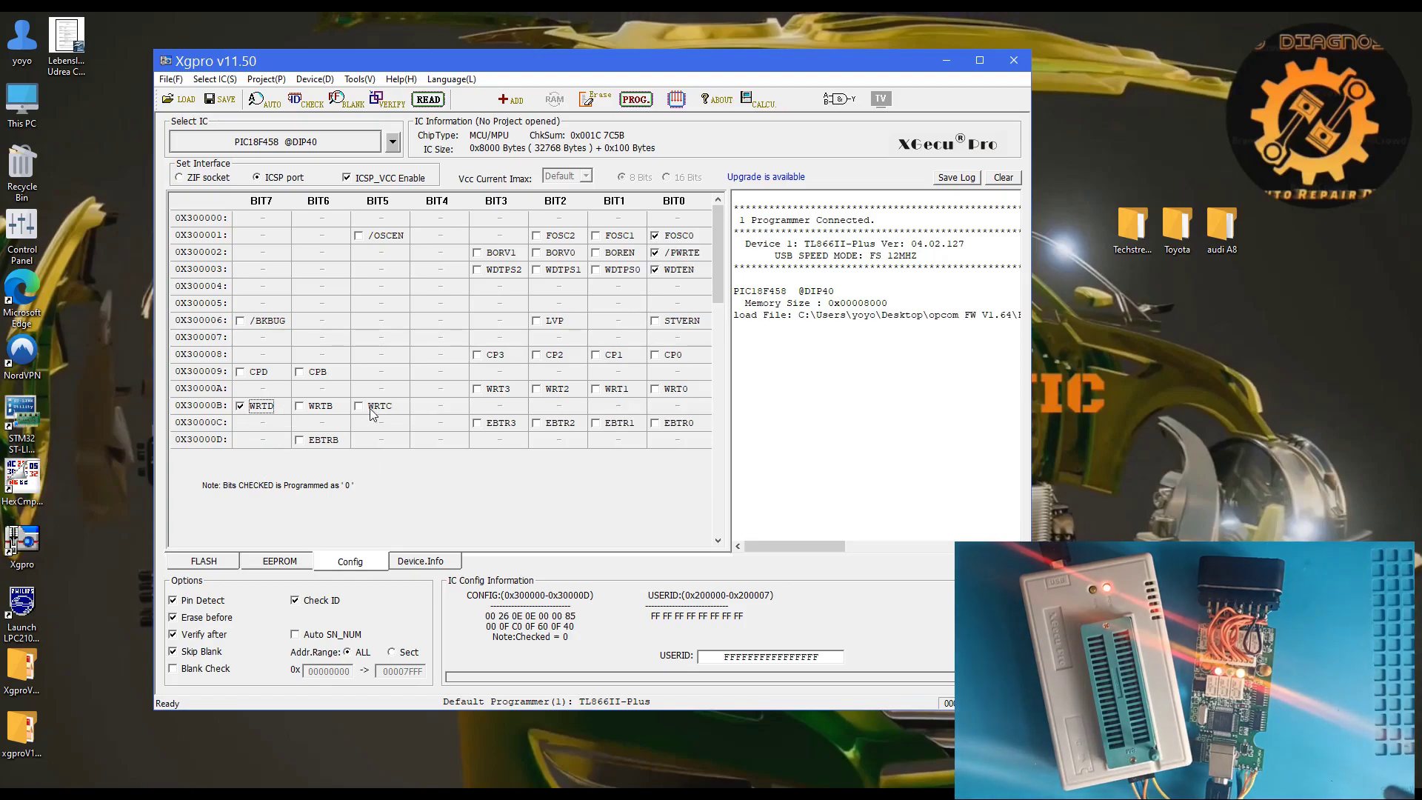
{"action": "left_click", "coordinate": [360, 405]}
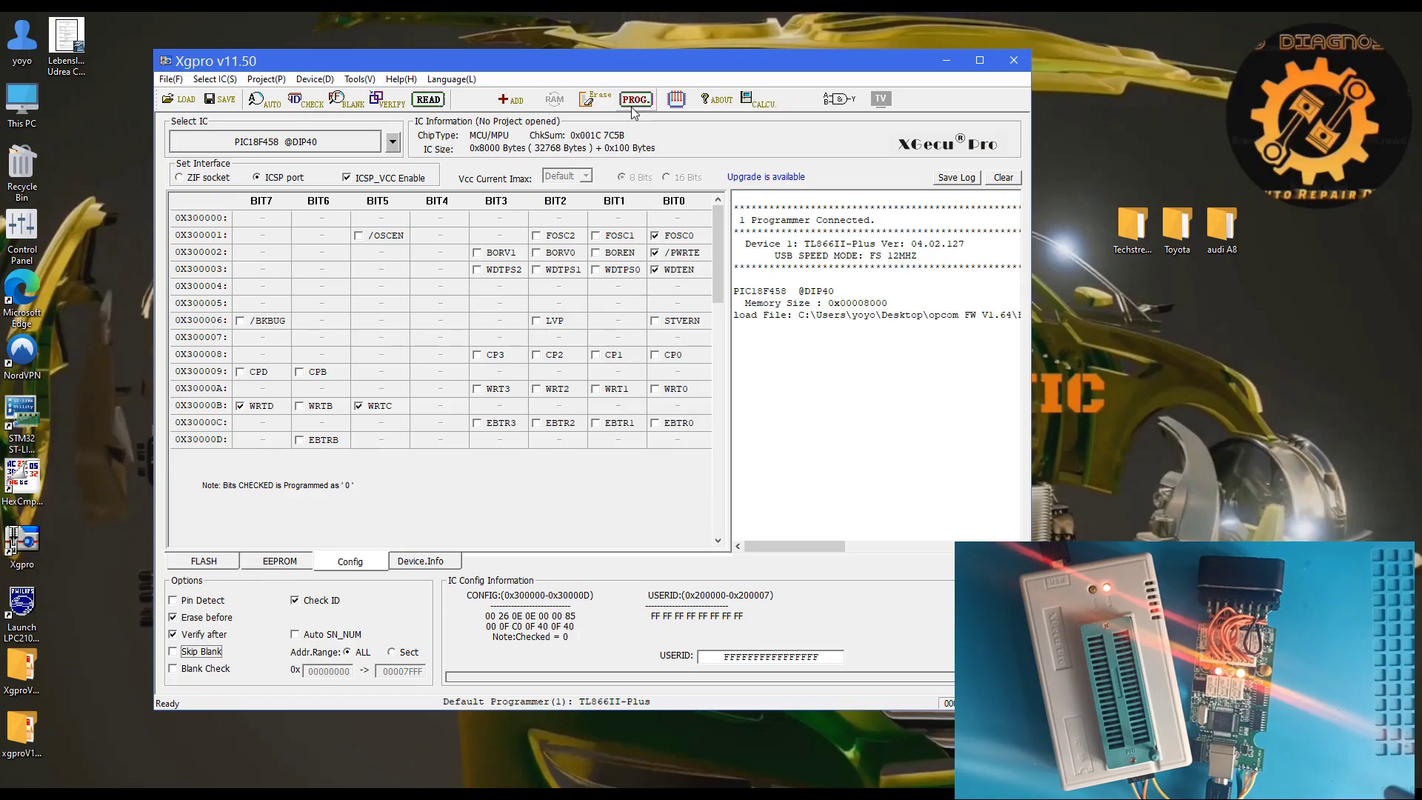
Step: Open the PIC18F458 Chip Program dialog and review the ICSP connection diagram
{"action": "left_click", "coordinate": [634, 99]}
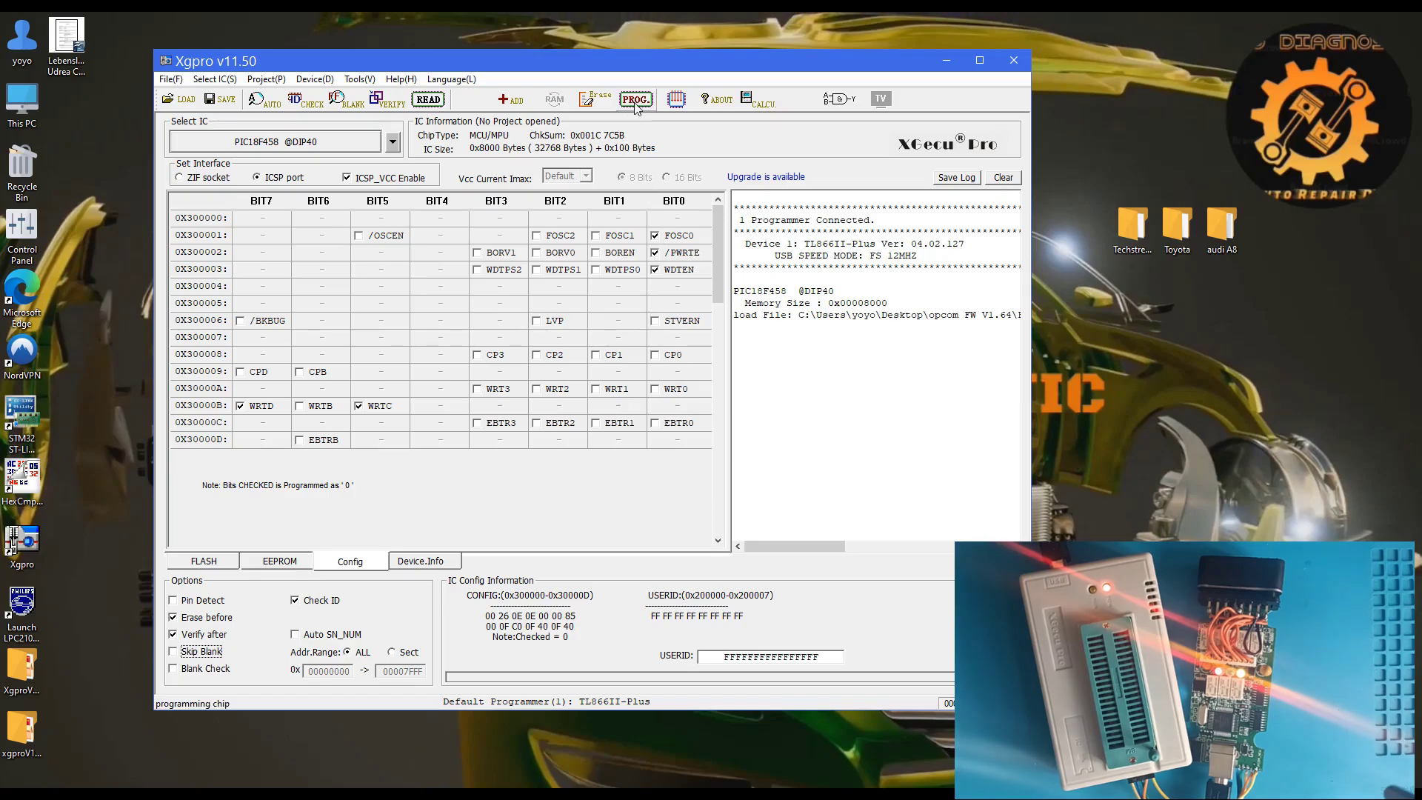
{"action": "left_click", "coordinate": [635, 98]}
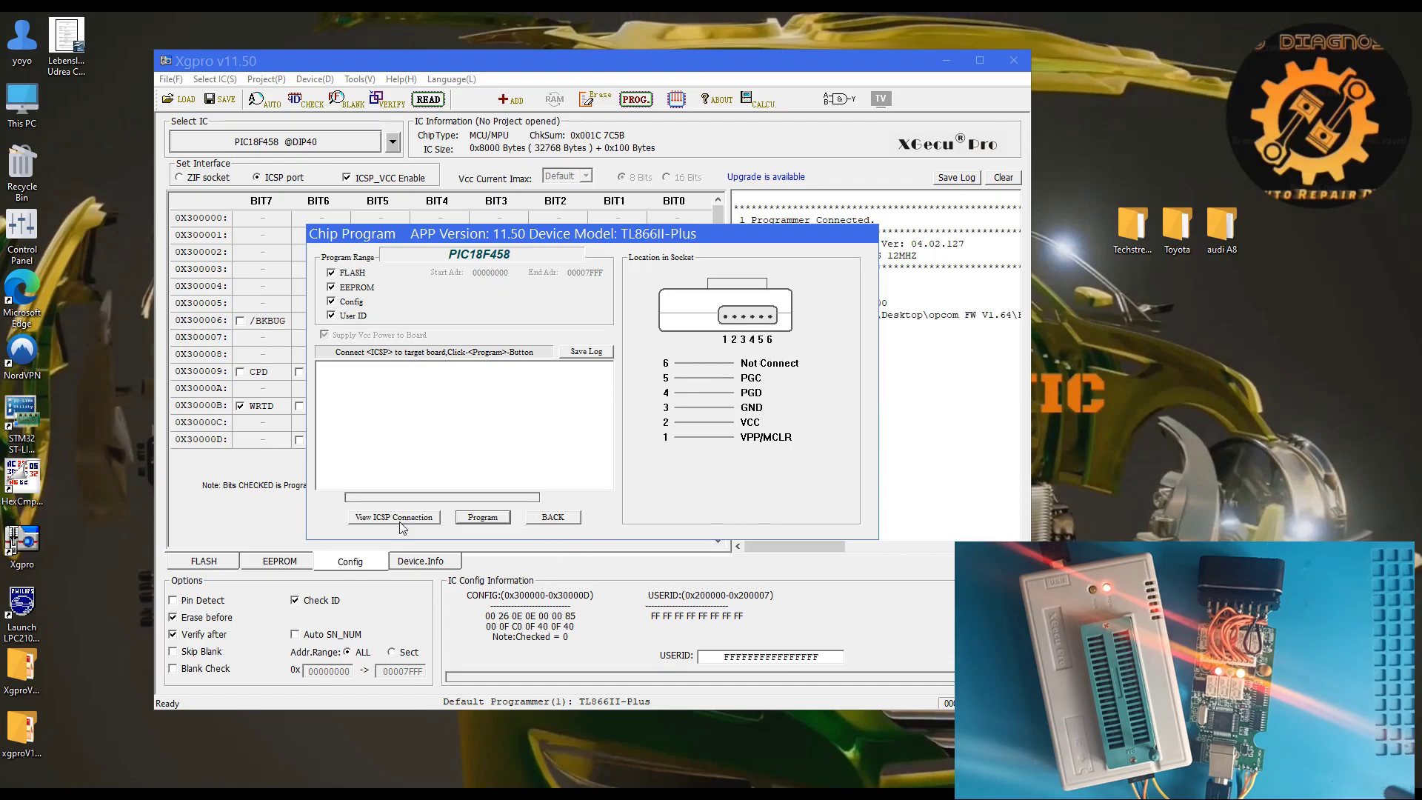
{"action": "left_click", "coordinate": [393, 517]}
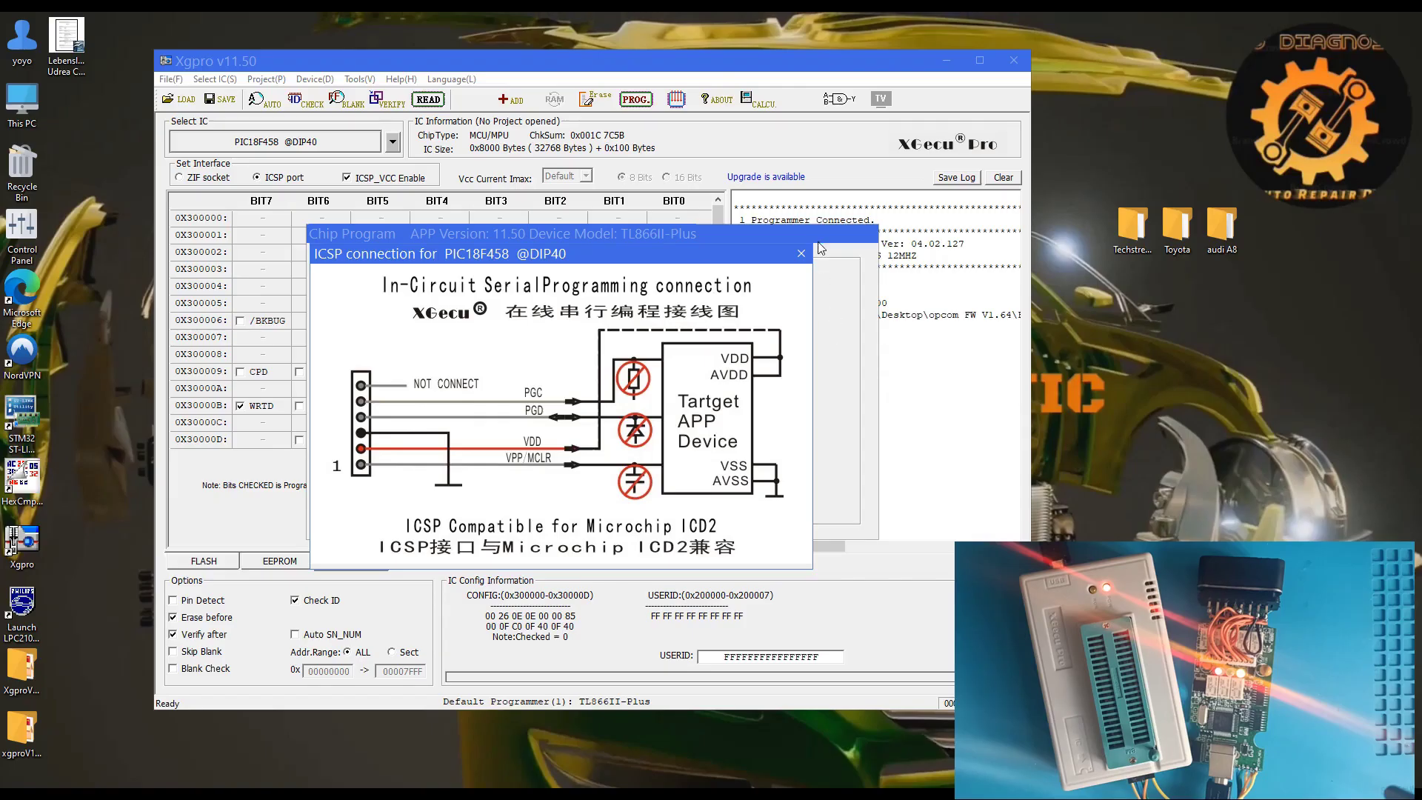
{"action": "left_click", "coordinate": [800, 251]}
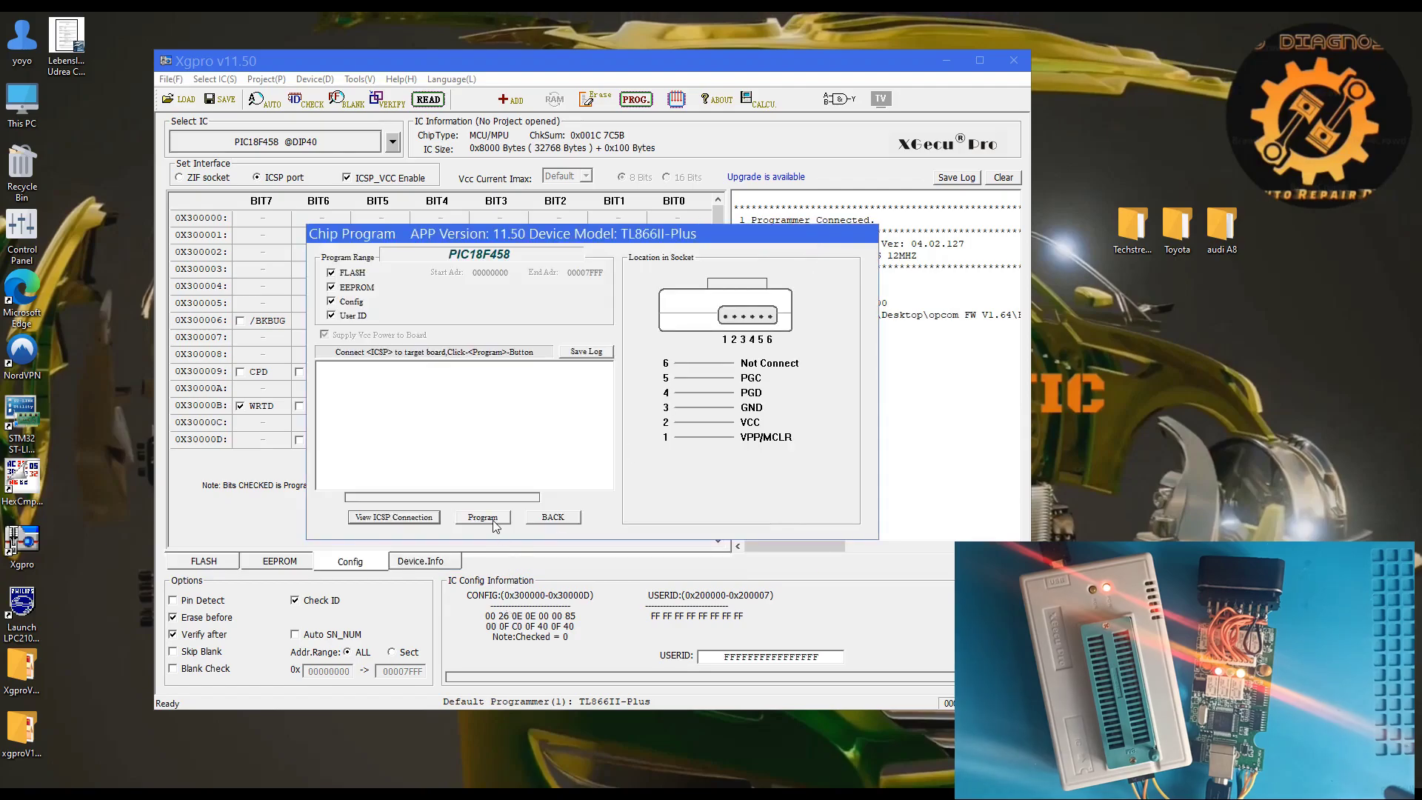
Step: Start erase, program and verify of the OP-COM firmware onto the PIC18F458
{"action": "left_click", "coordinate": [483, 517]}
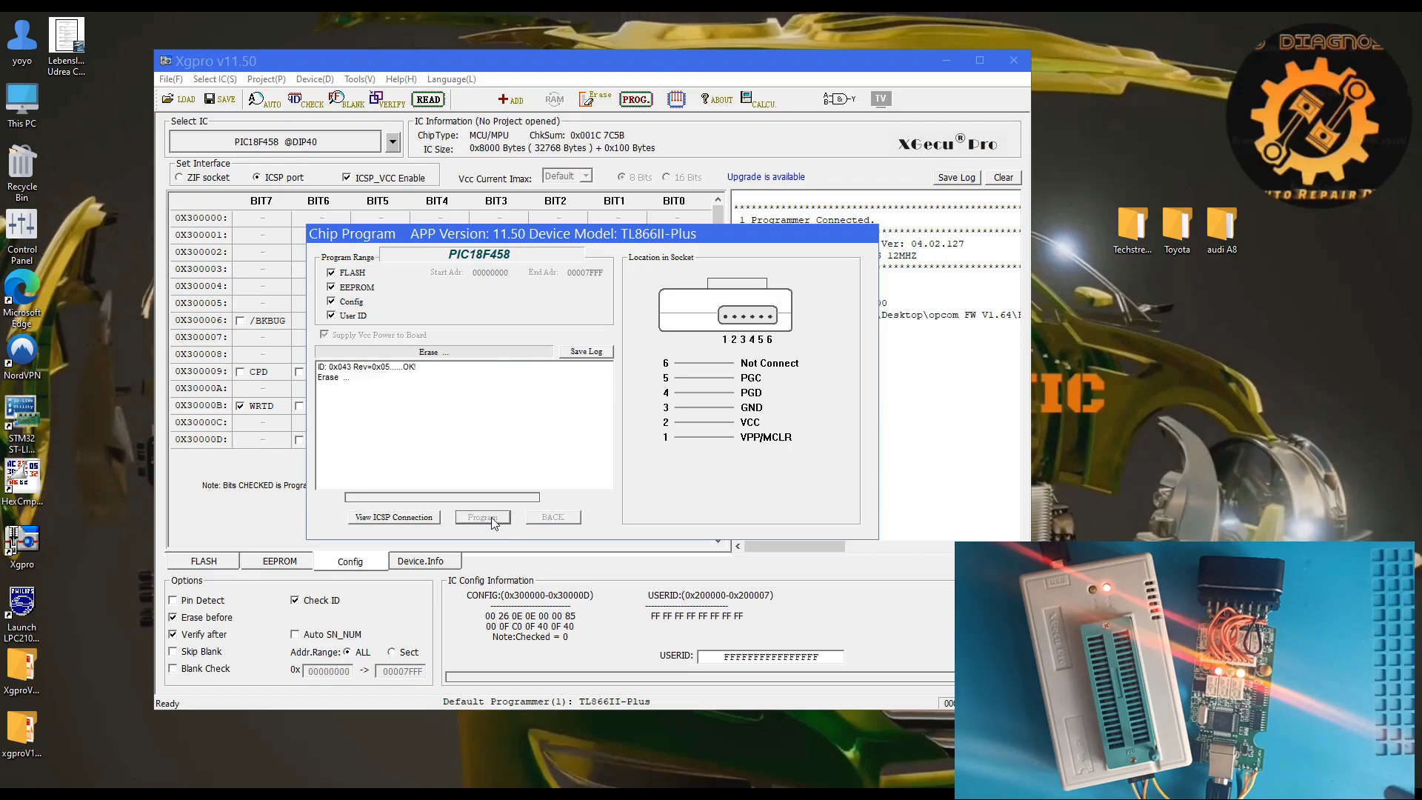
{"action": "left_click", "coordinate": [482, 517]}
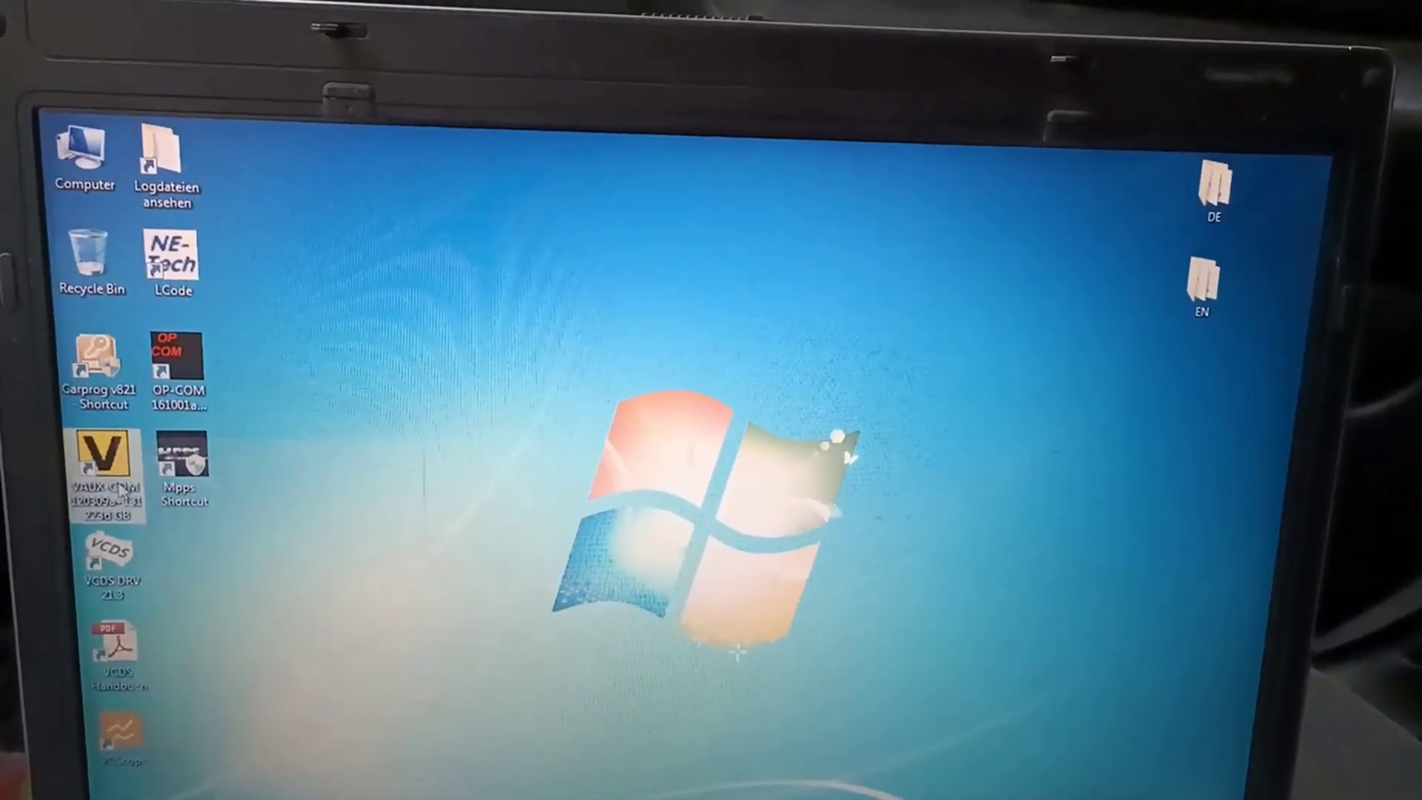
Step: Launch VAUX-COM on the laptop, approve UAC, and close the loader-installed message
{"action": "right_click", "coordinate": [100, 453]}
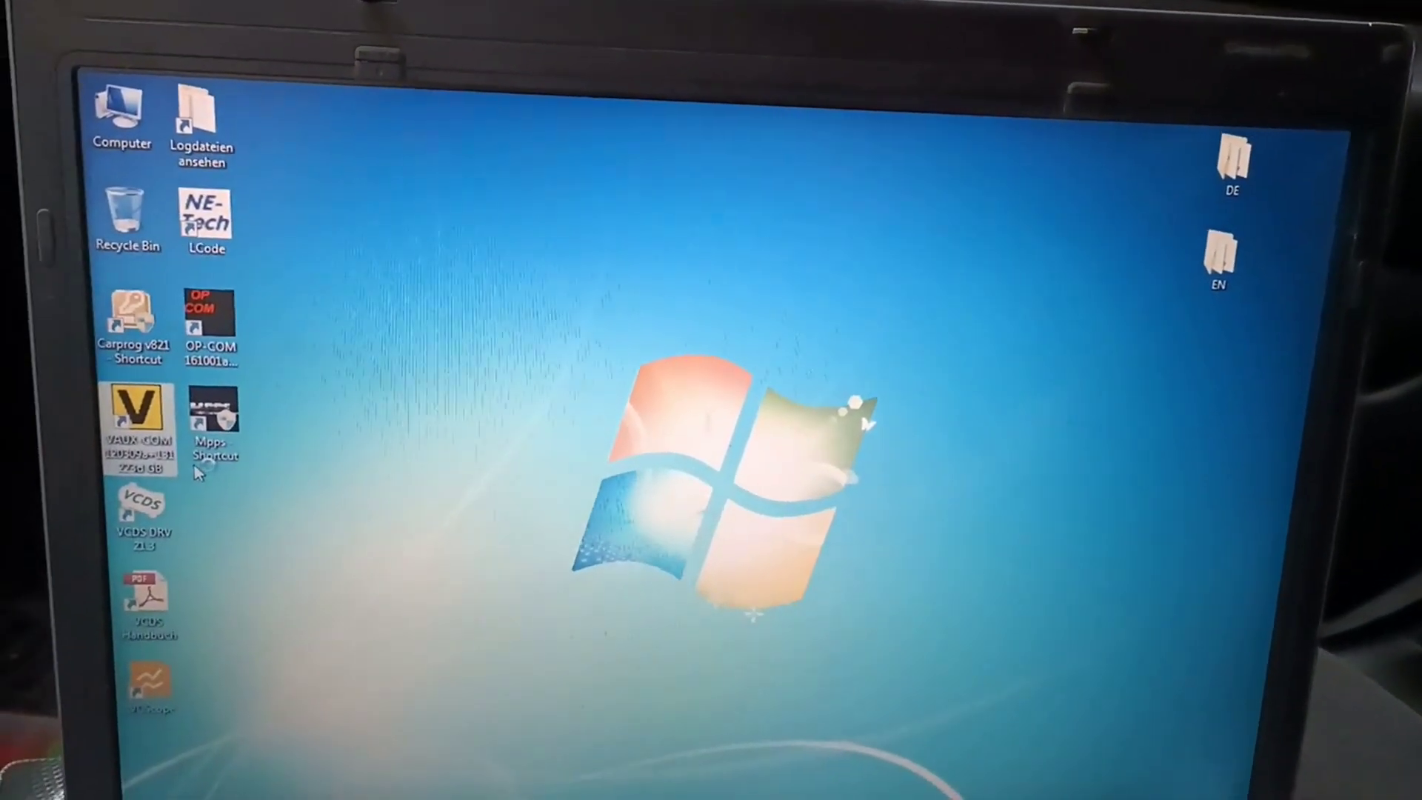
{"action": "double_click", "coordinate": [145, 381]}
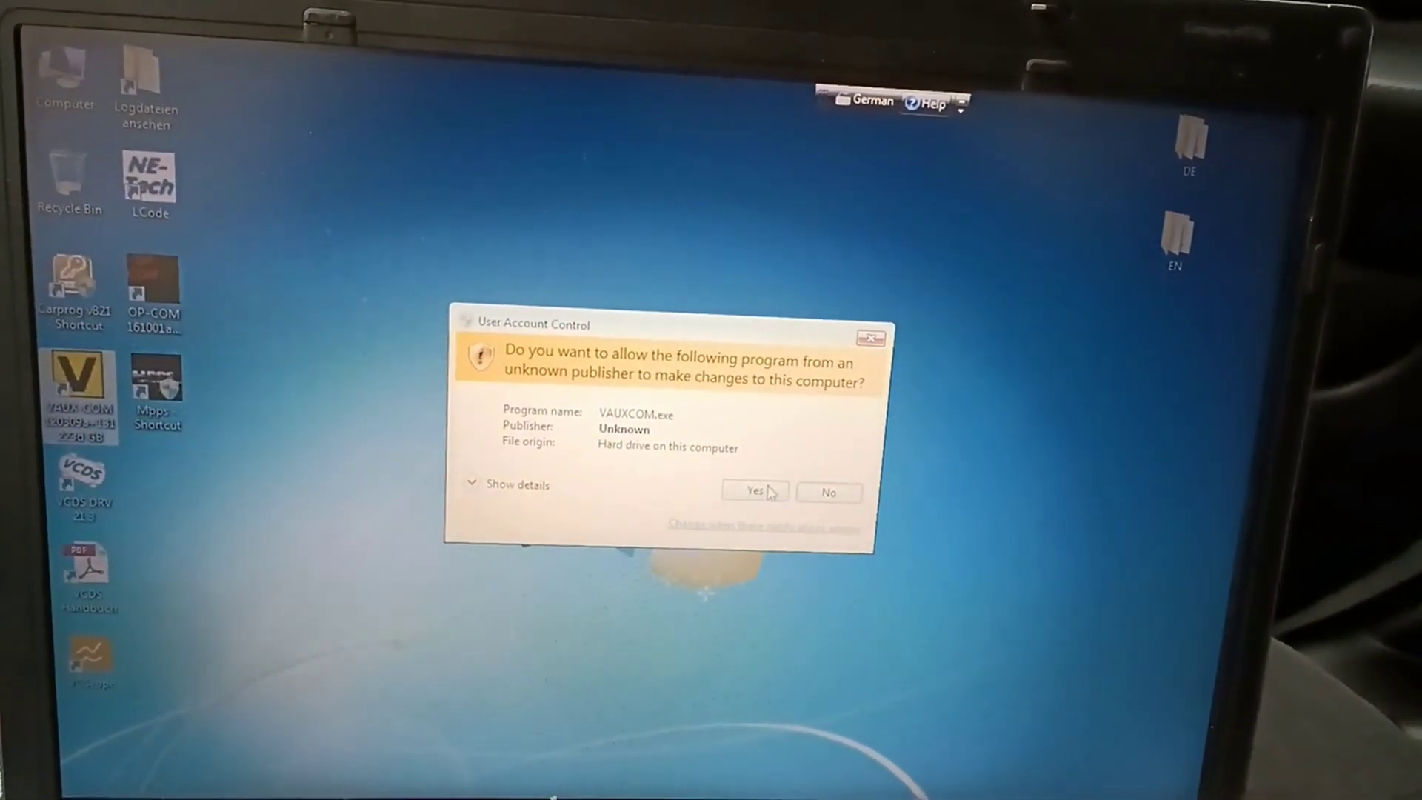
{"action": "left_click", "coordinate": [754, 490]}
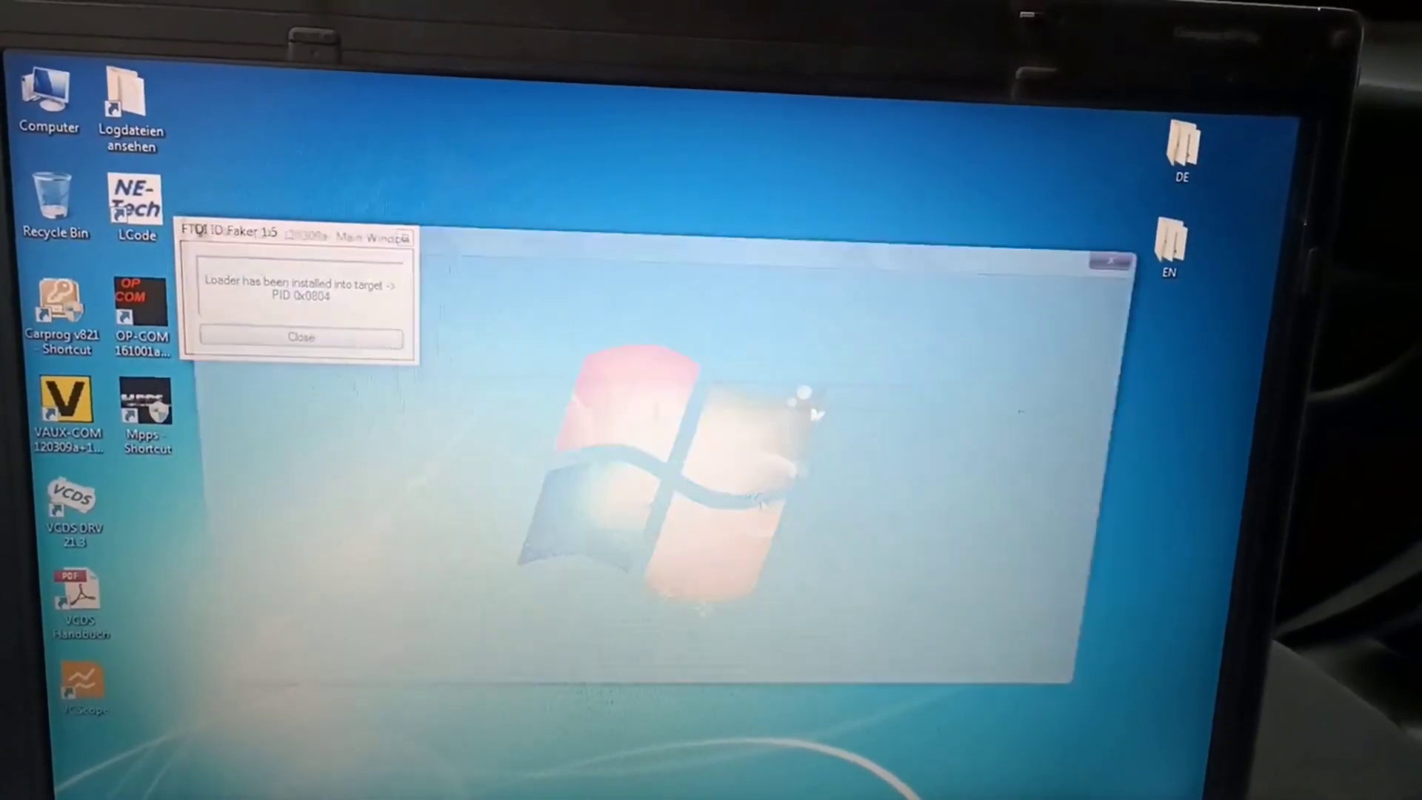
{"action": "left_click", "coordinate": [300, 336]}
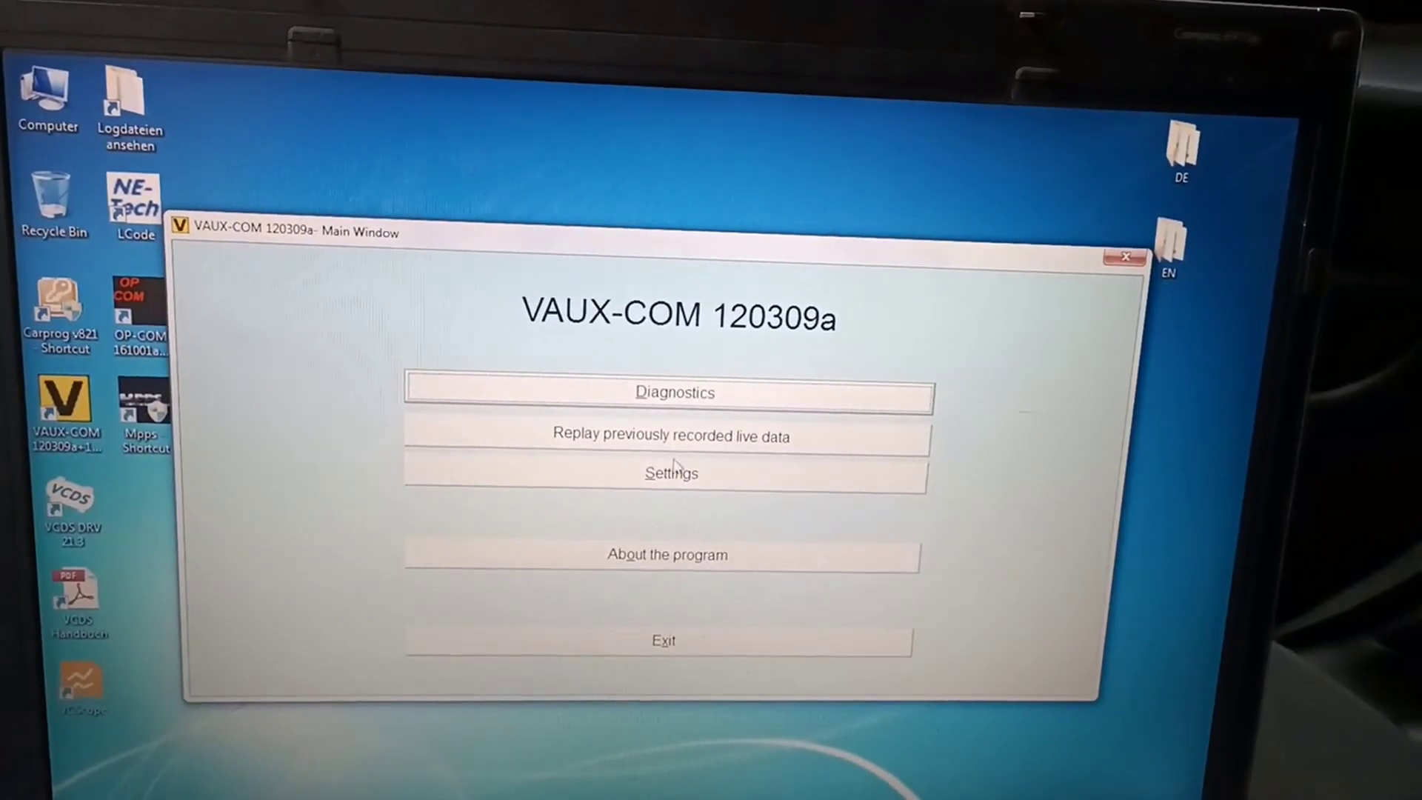
Step: Run the interface test, confirming firmware V01.59 passes, and save the VAUX-COM configuration
{"action": "left_click", "coordinate": [672, 473]}
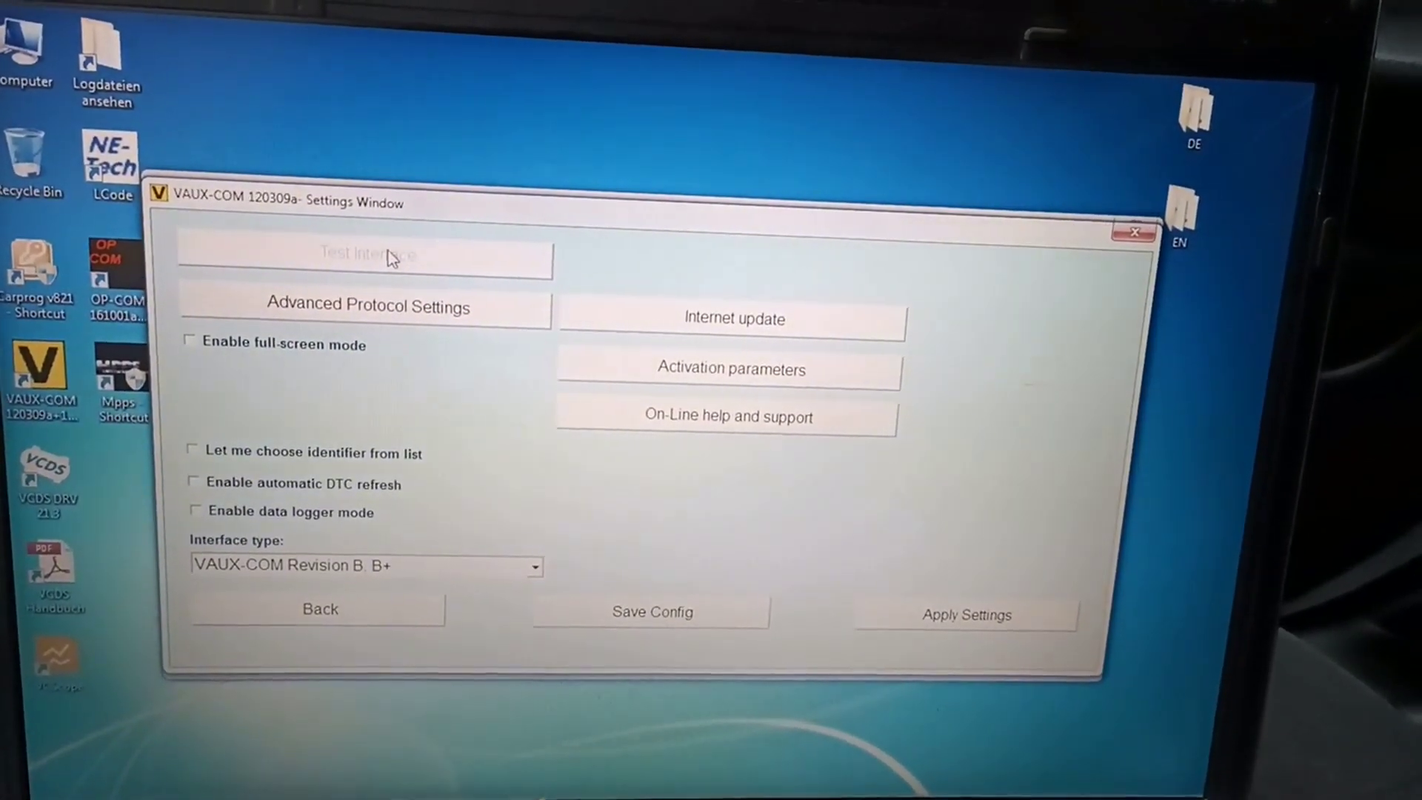
{"action": "left_click", "coordinate": [363, 259]}
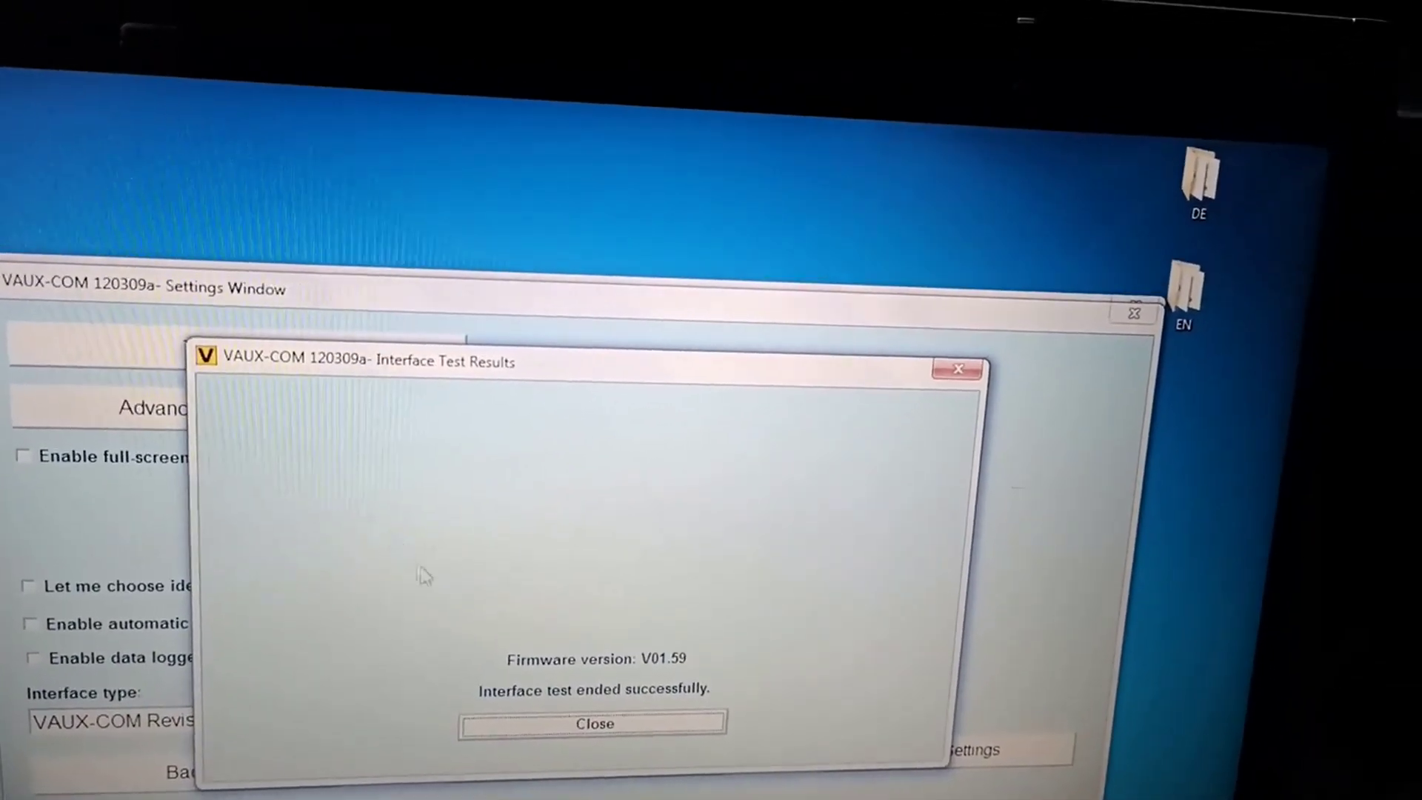
{"action": "left_click", "coordinate": [593, 723]}
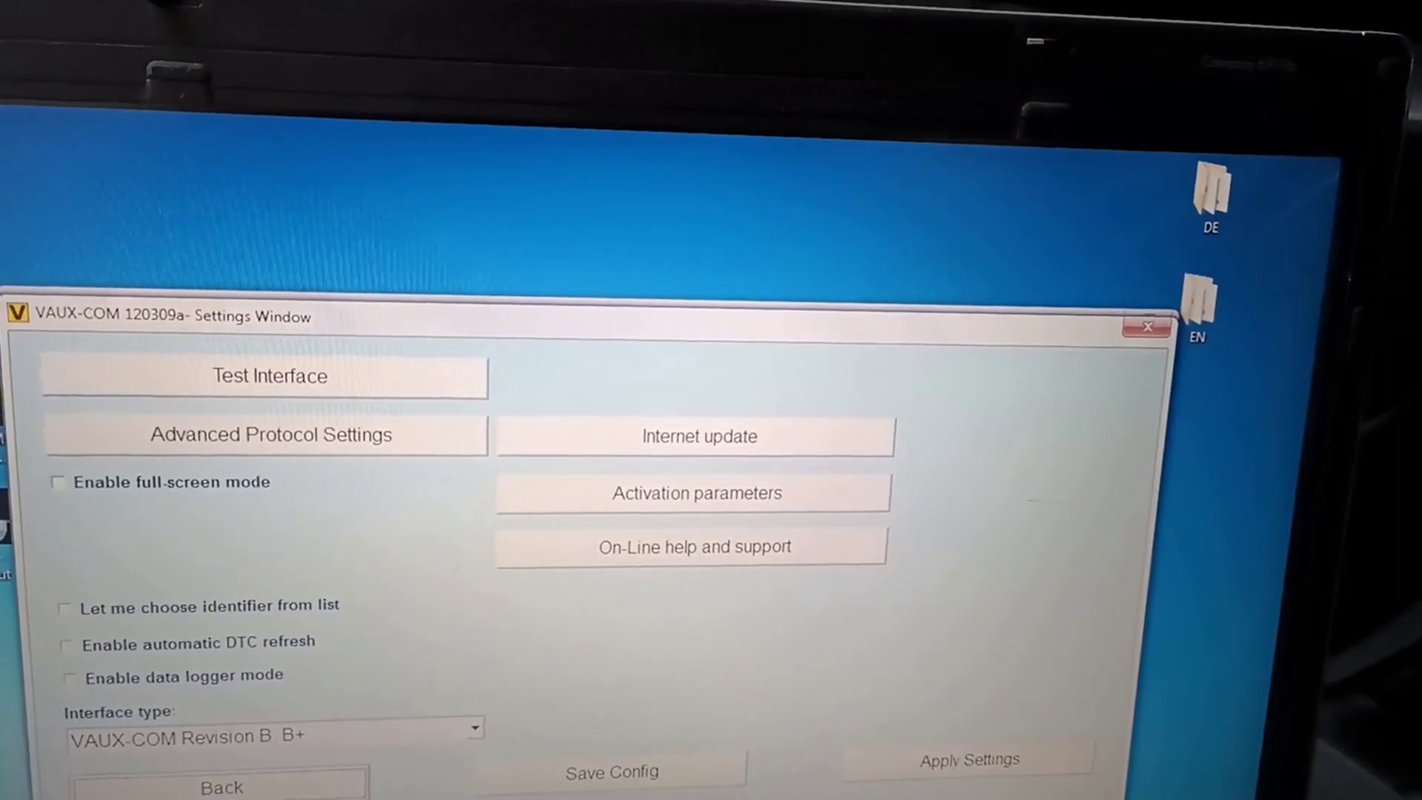
{"action": "left_click", "coordinate": [612, 772]}
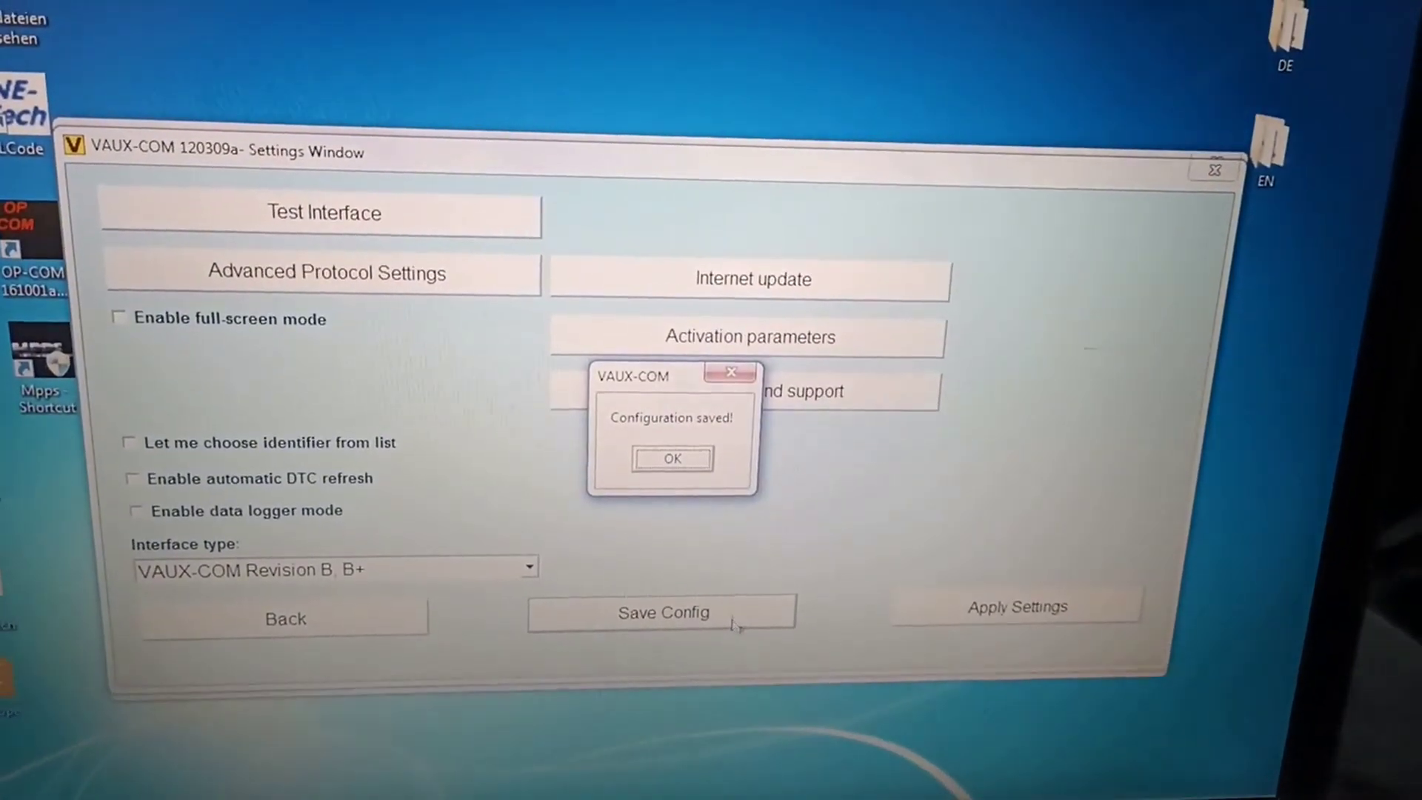
{"action": "left_click", "coordinate": [671, 460]}
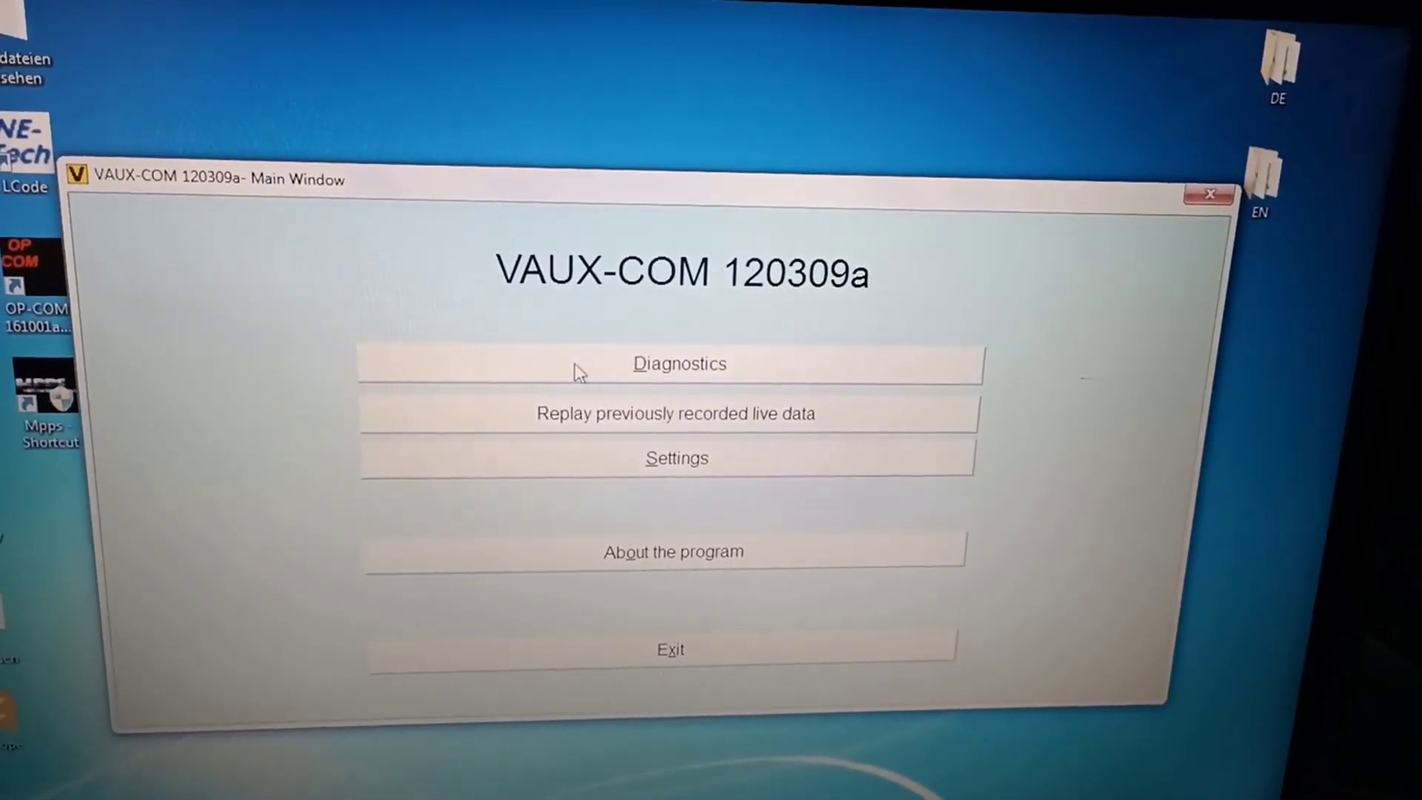
Step: Select the 2001 Astra-G Y 17 DT engine and read all ECU data, including part number 97306575
{"action": "left_click", "coordinate": [677, 363]}
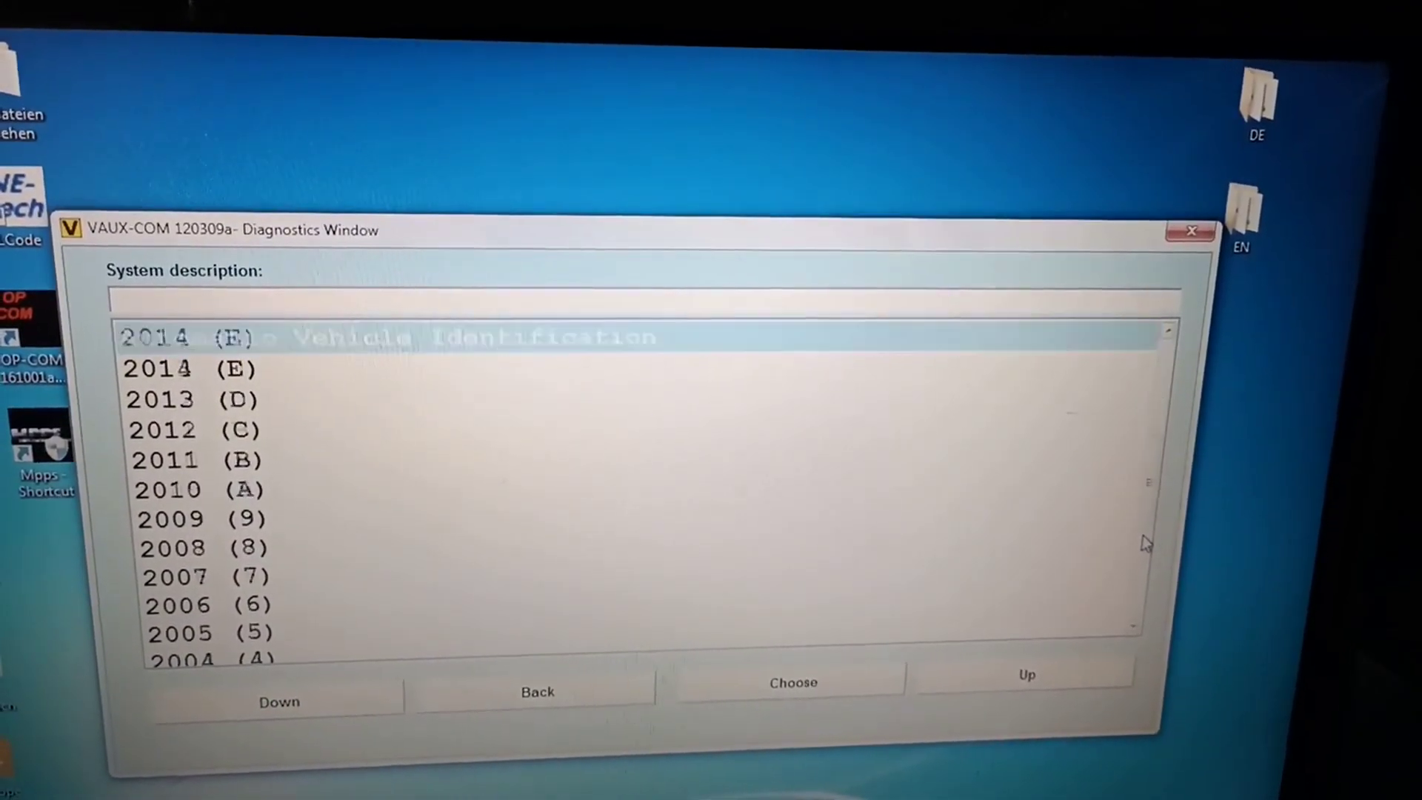
{"action": "left_click", "coordinate": [278, 702]}
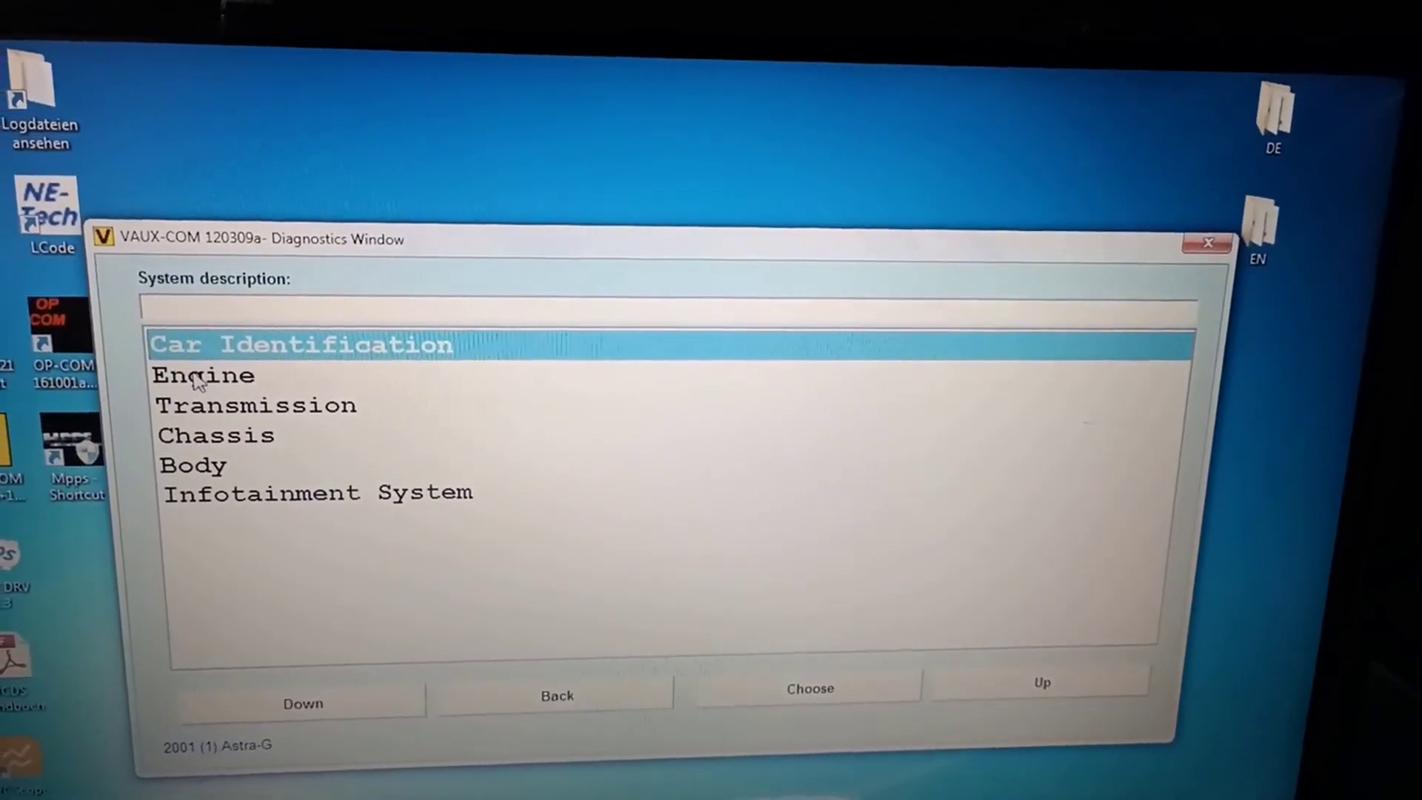
{"action": "left_click", "coordinate": [807, 688]}
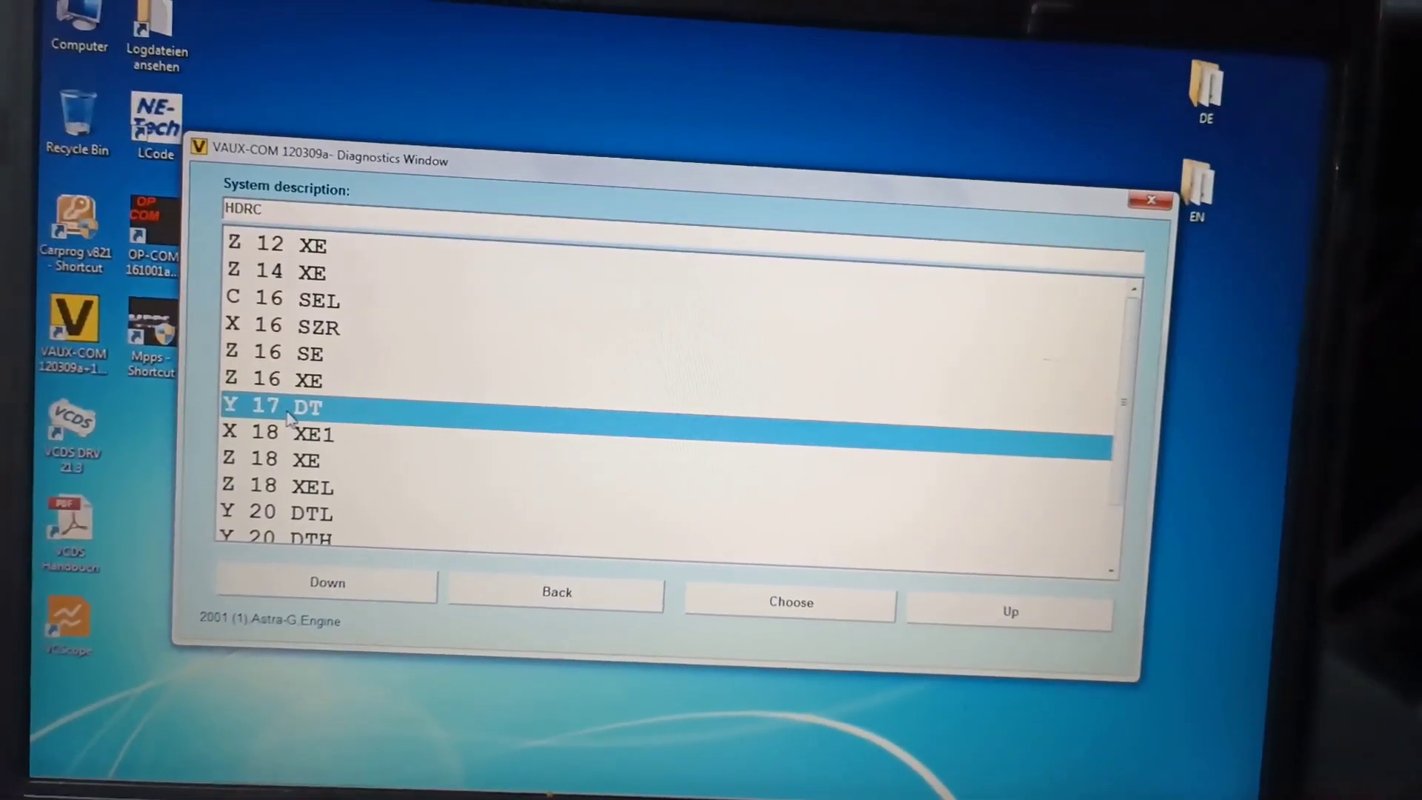
{"action": "left_click", "coordinate": [789, 602]}
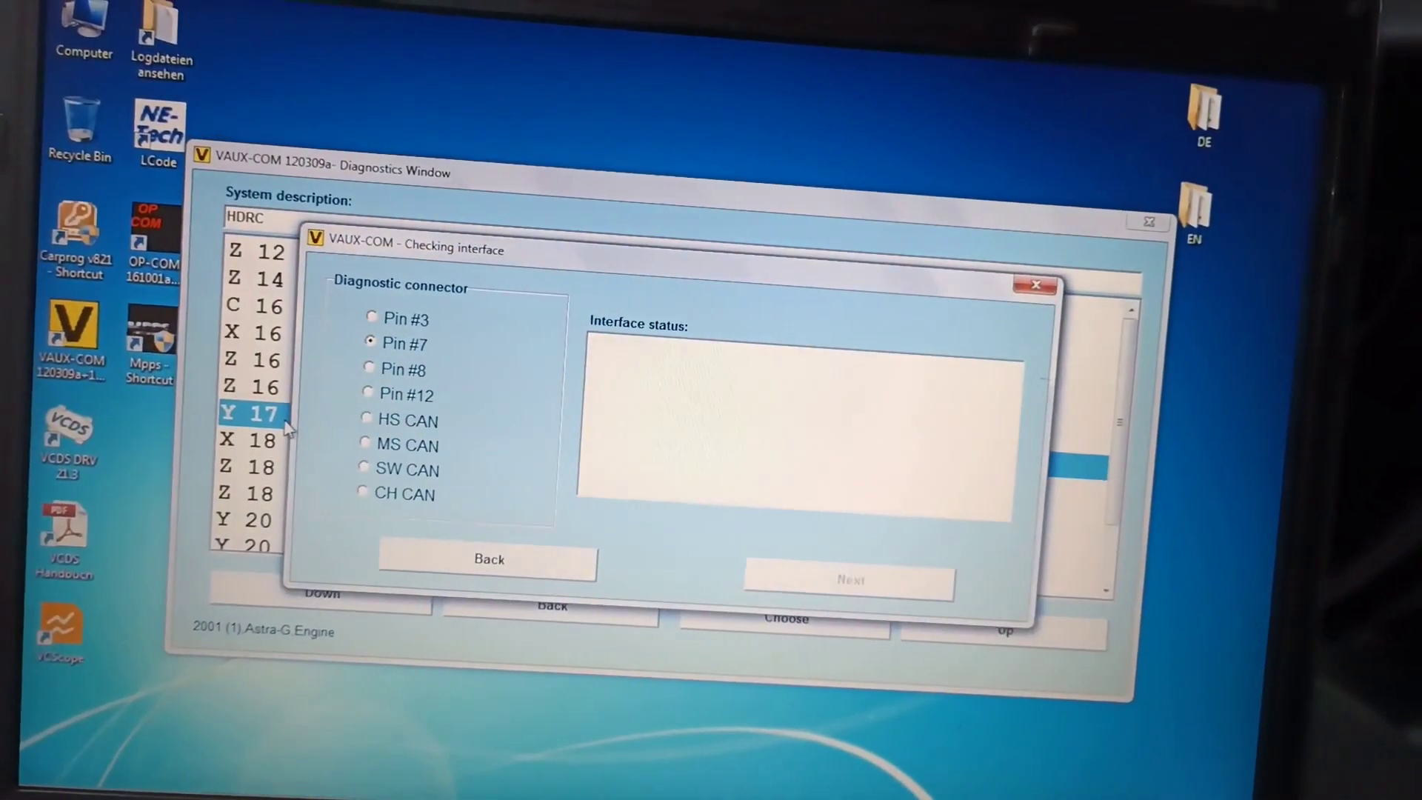
{"action": "left_click", "coordinate": [849, 578]}
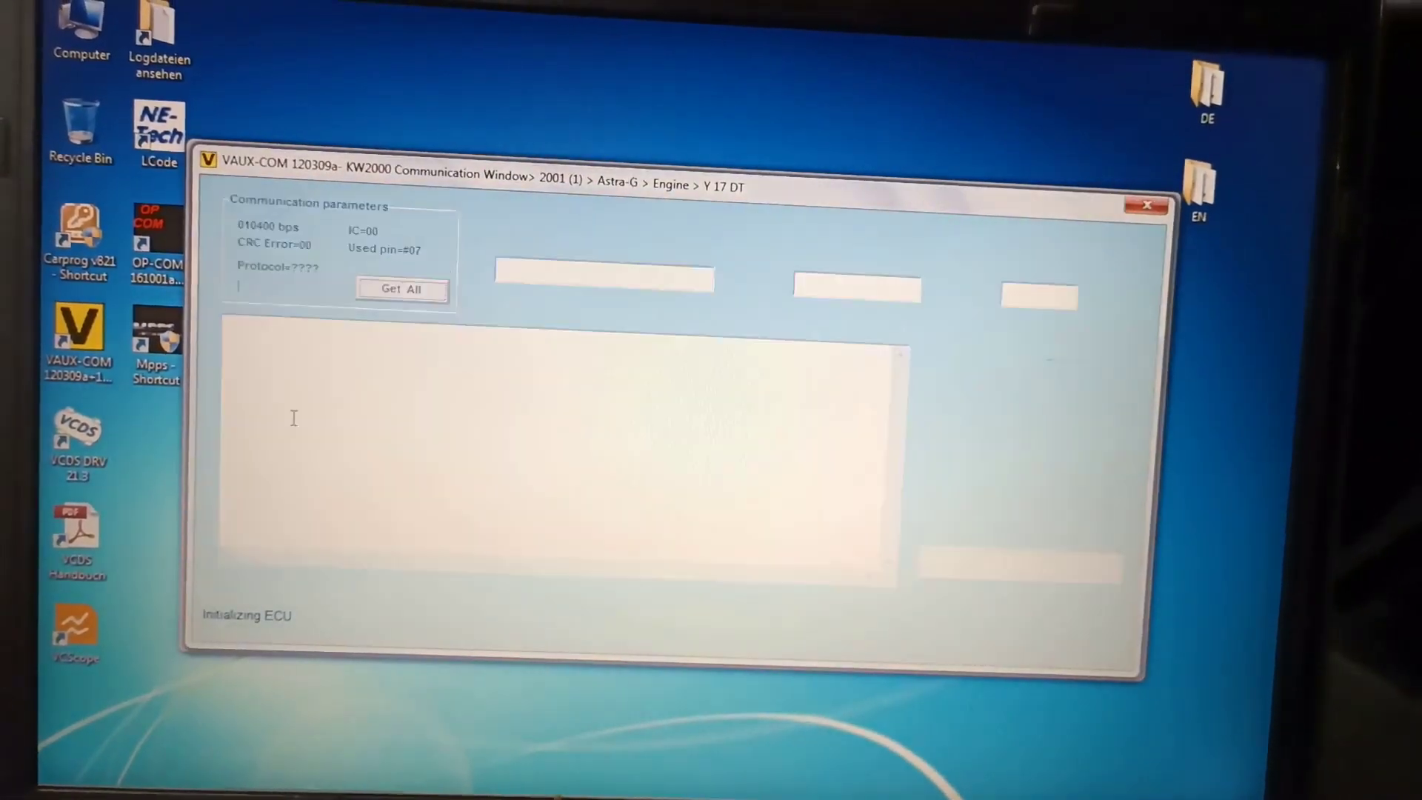
{"action": "left_click", "coordinate": [403, 290]}
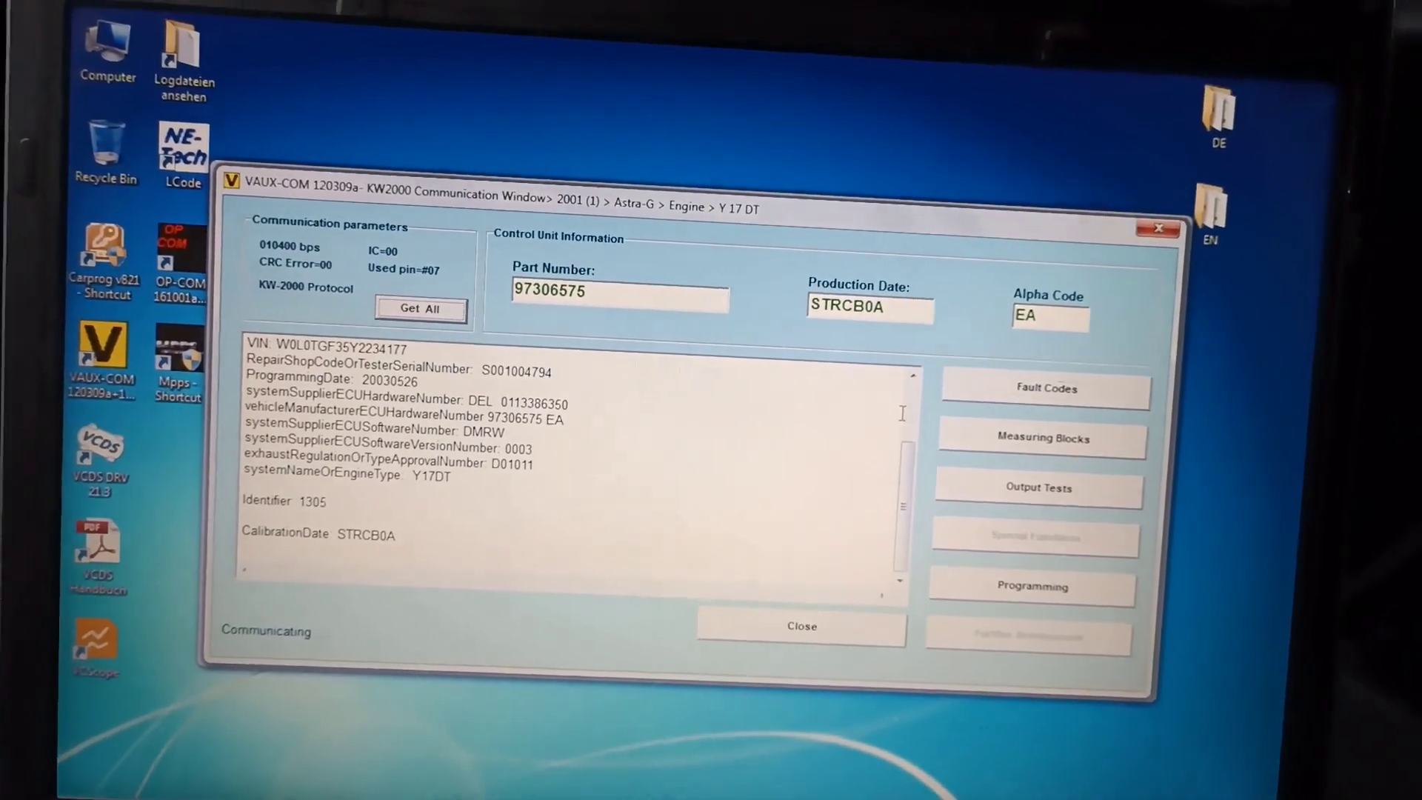
Step: Show live engine measuring blocks and page to values 17–24, with coolant at 87 °C
{"action": "left_click", "coordinate": [1045, 388]}
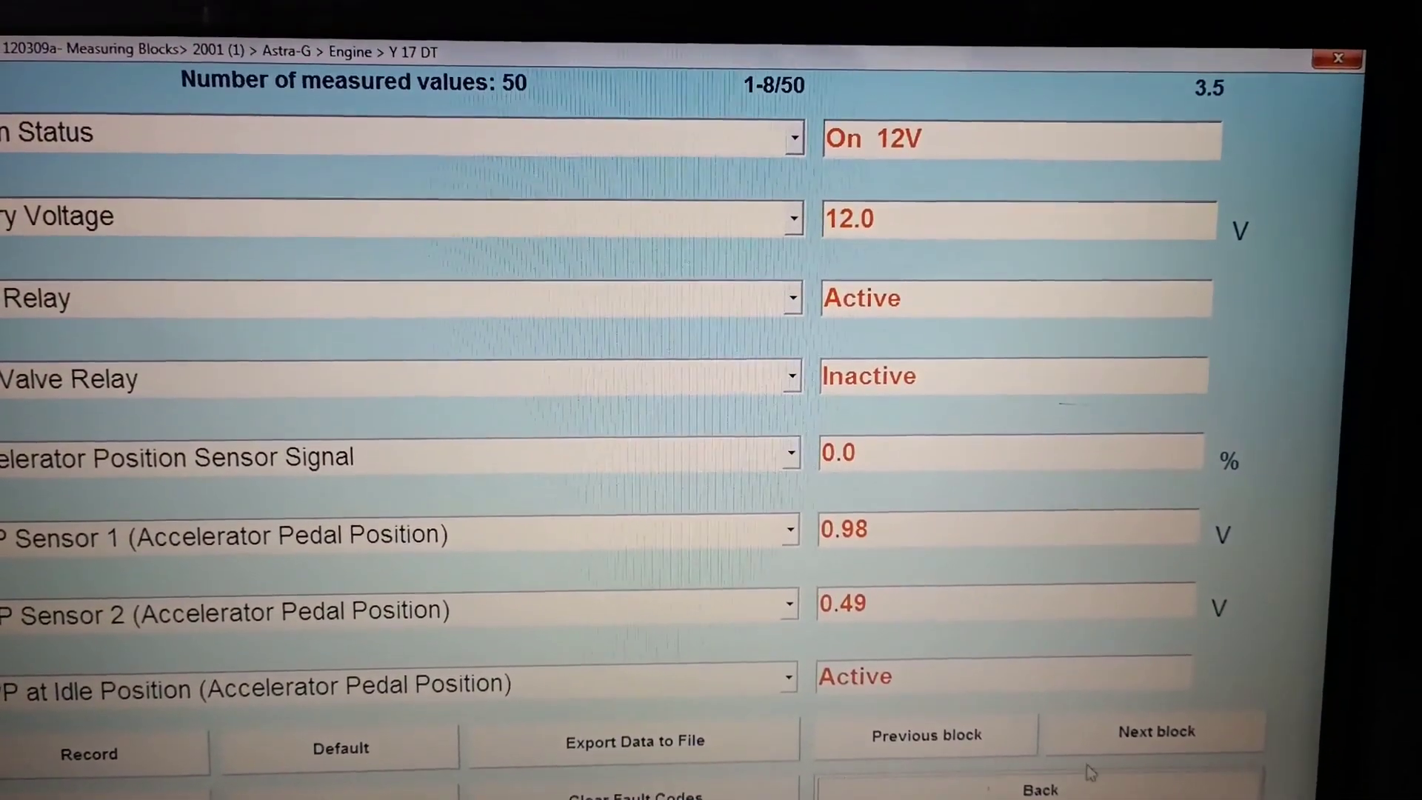
{"action": "left_click", "coordinate": [1155, 731]}
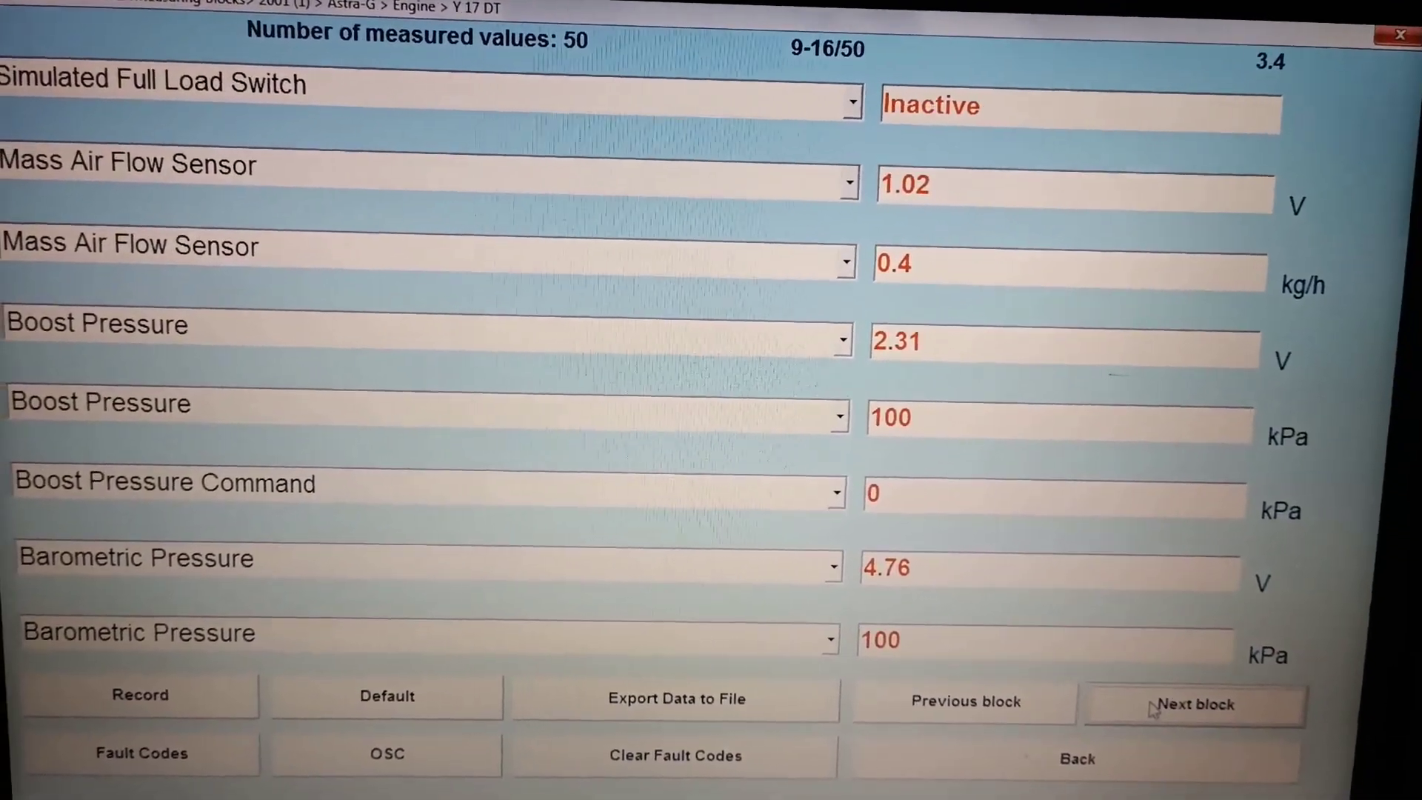
{"action": "left_click", "coordinate": [1193, 705]}
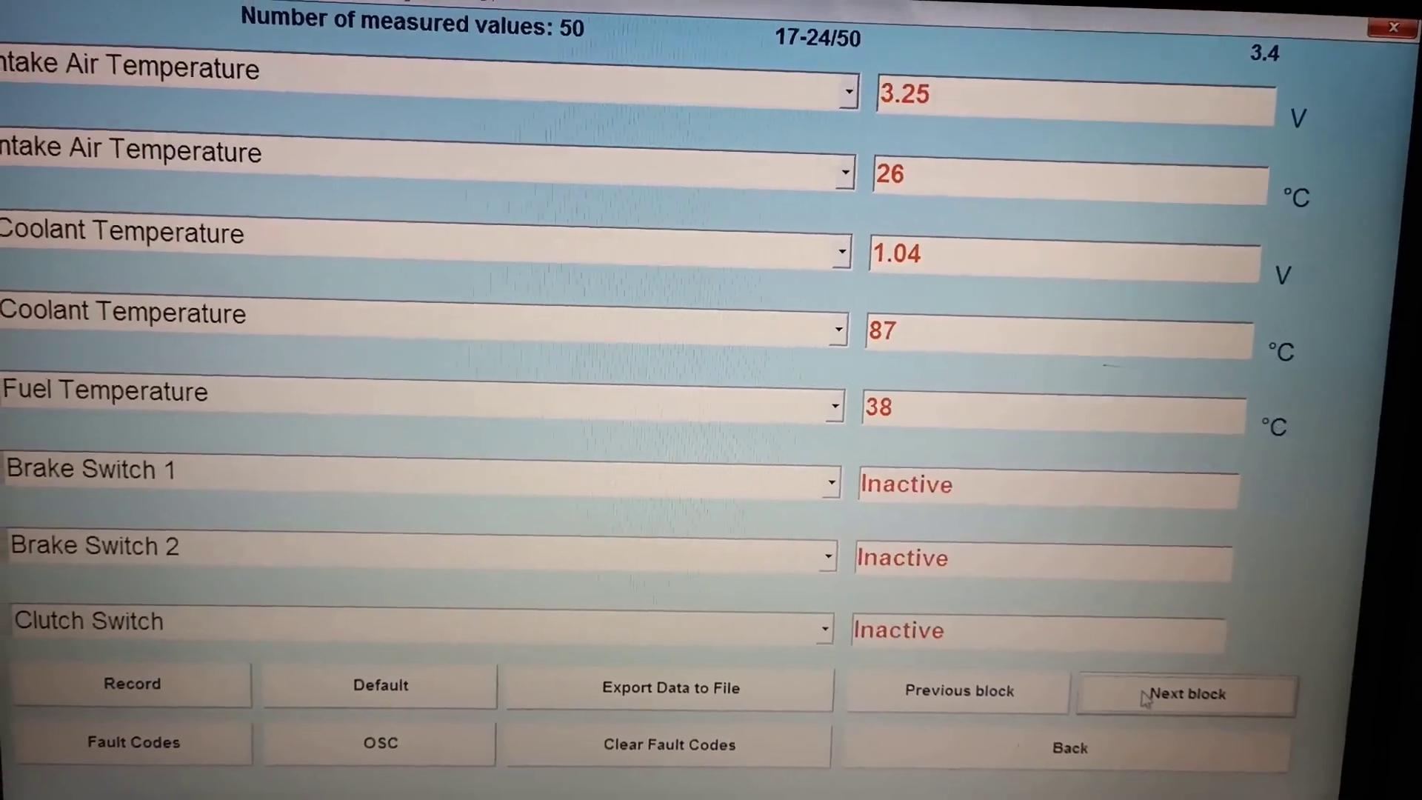